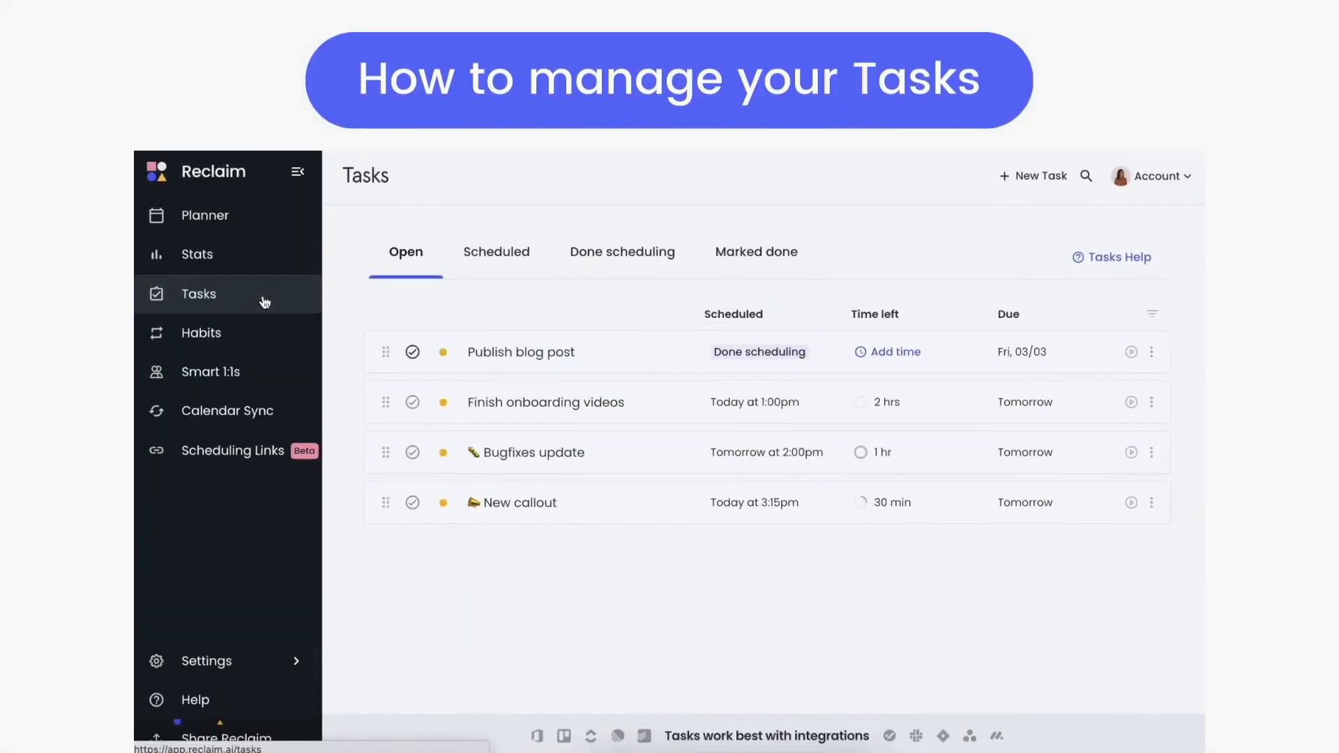
mouse_move(738, 603)
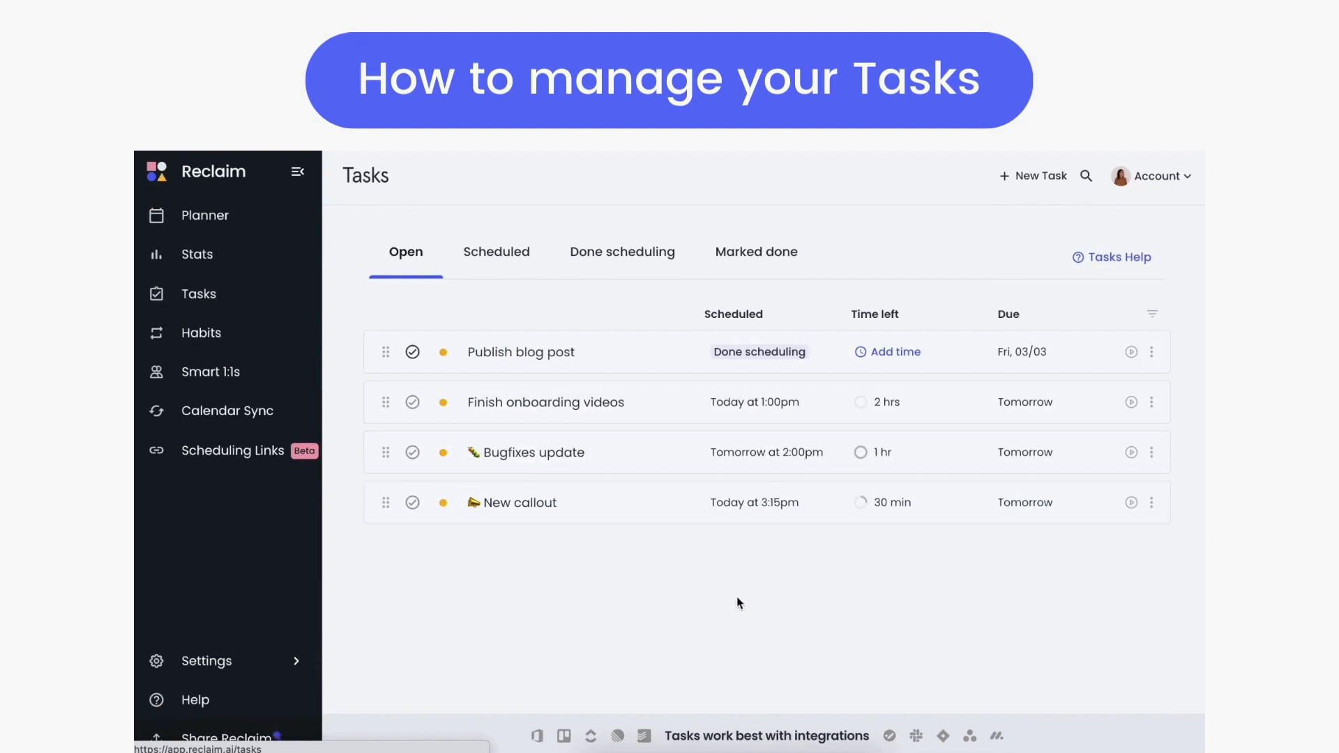
mouse_move(892, 396)
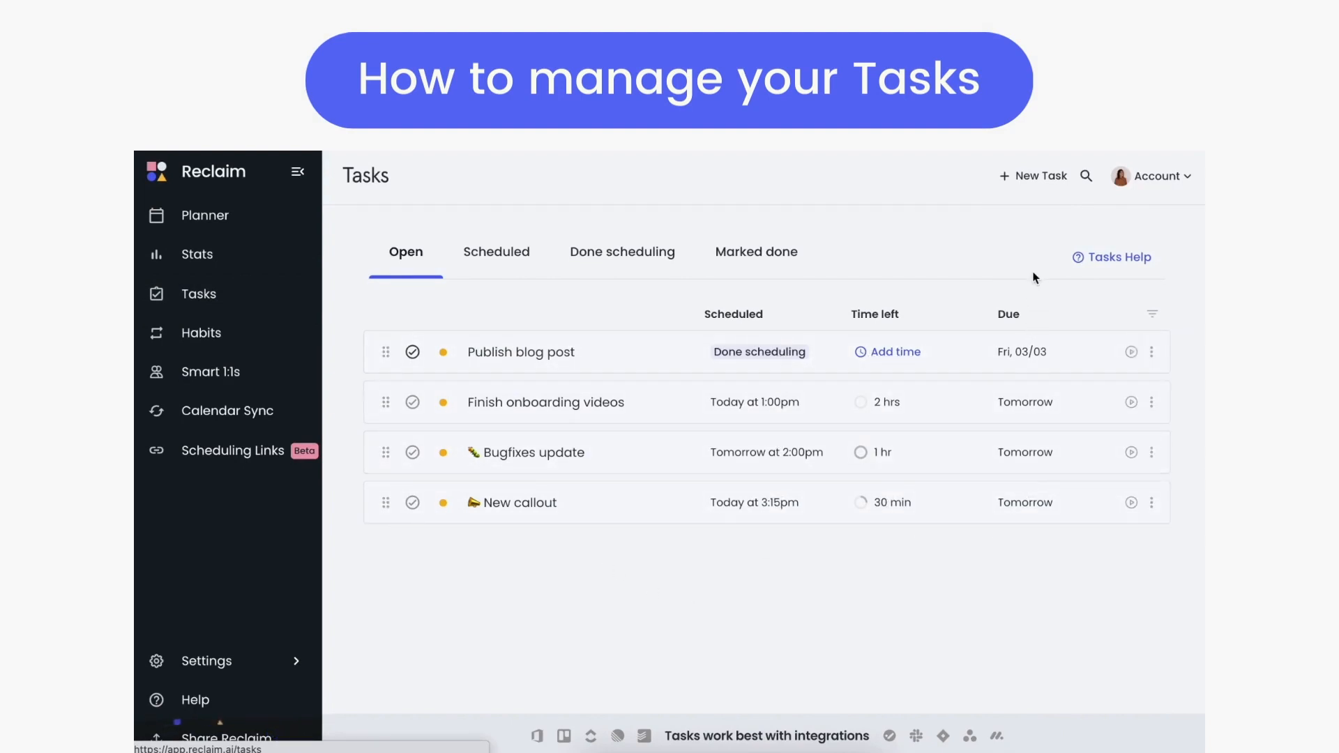
Add 1 hr to Publish blog post so it reschedules for today at 1:45pm.
click(895, 352)
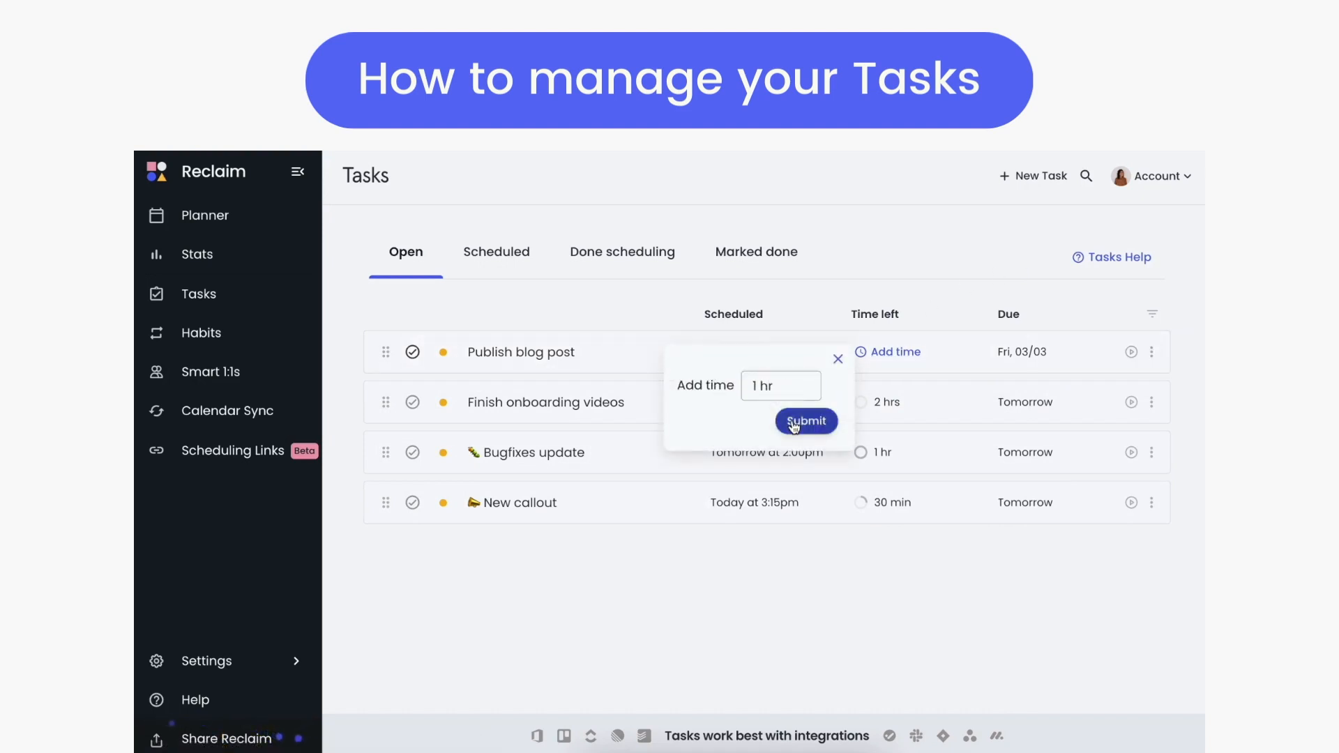
click(805, 421)
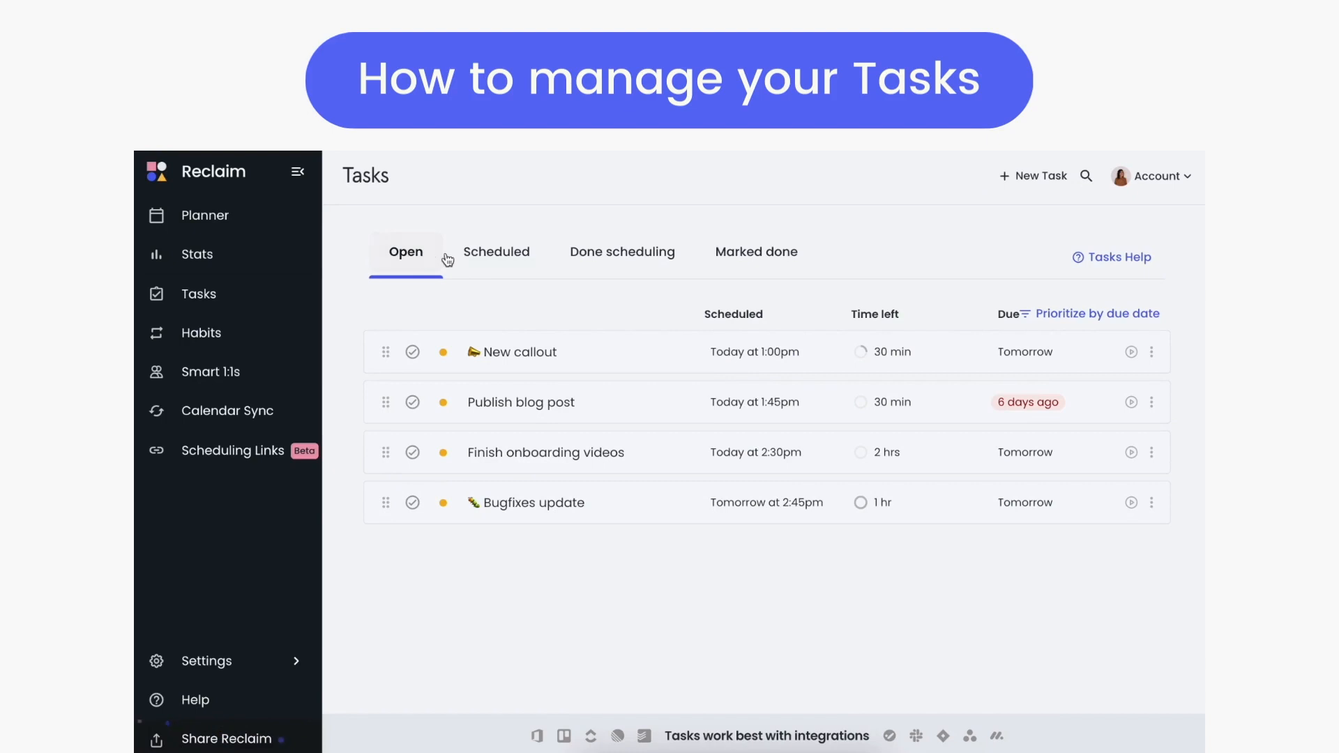
View the Done scheduling list, then the Marked done list showing Reporting and Weekly Tip.
click(622, 251)
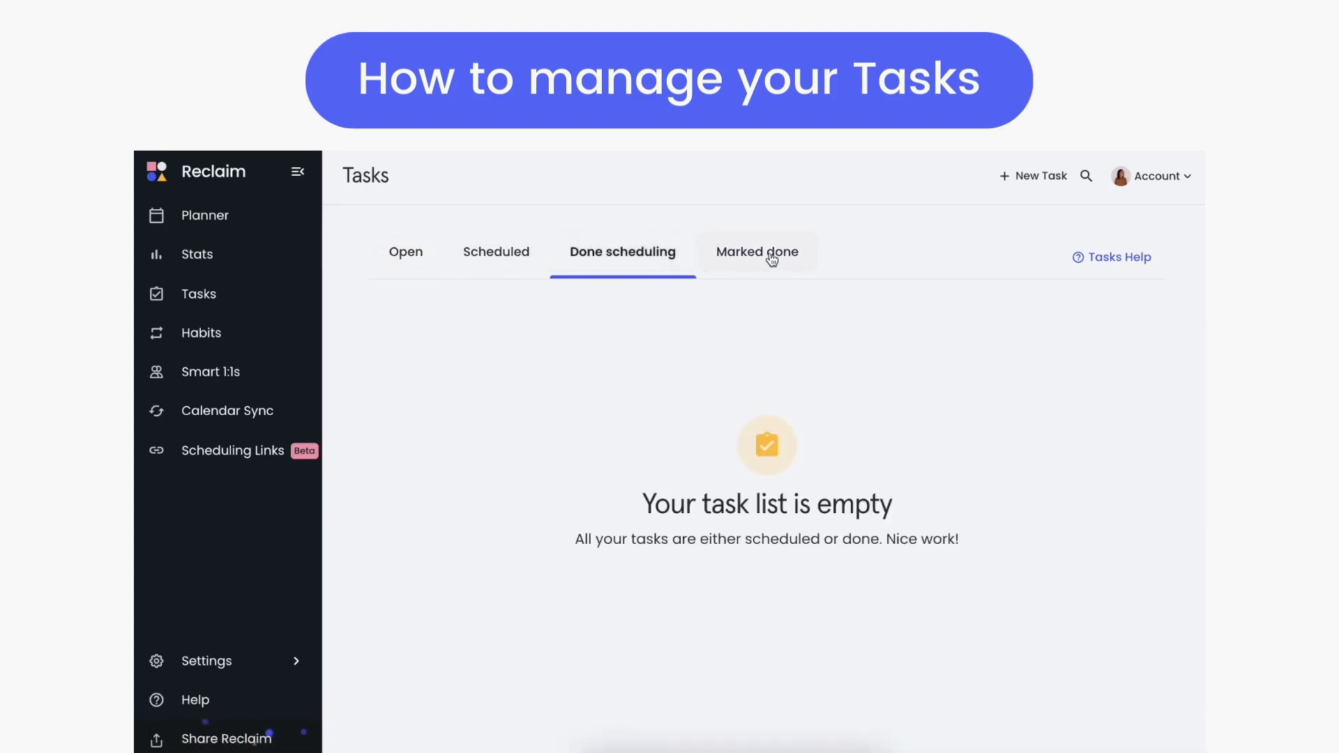
click(756, 251)
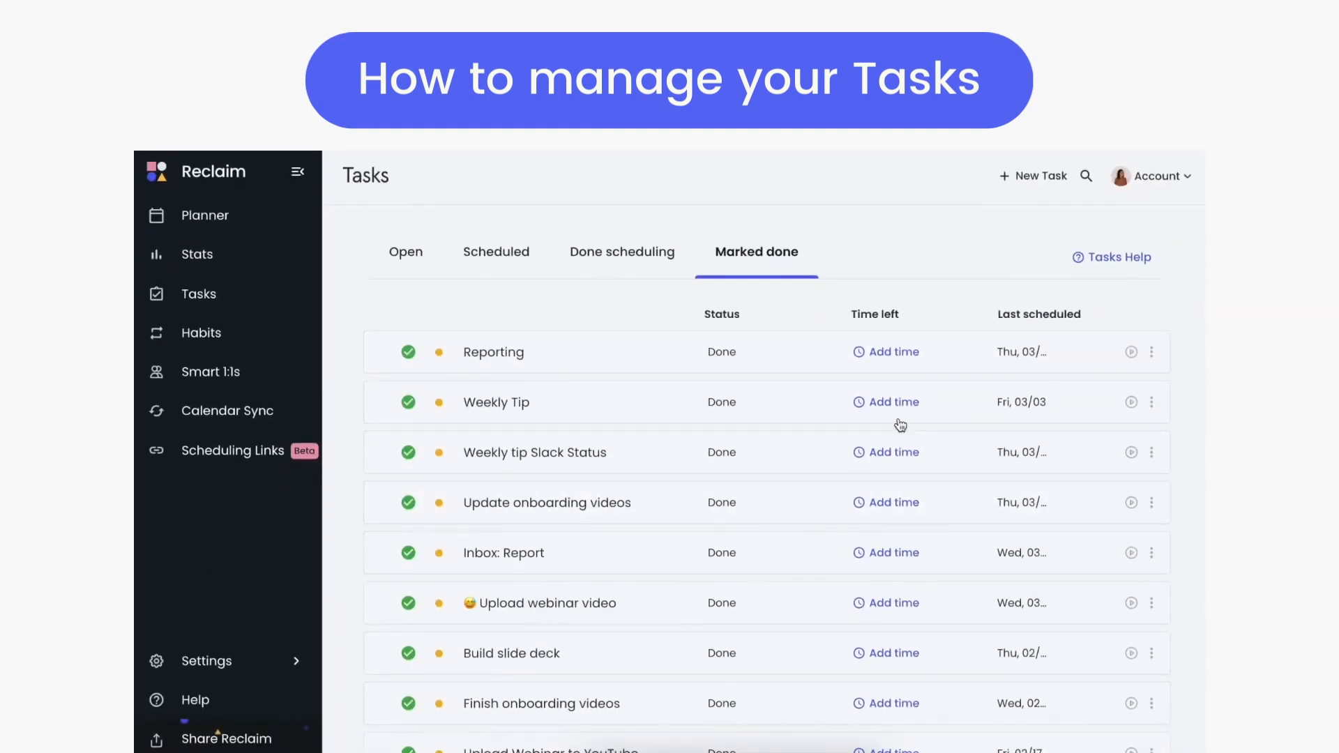
Dismiss Add time on Weekly Tip, reschedule open tasks prioritized by due date, and go to Planner.
click(894, 402)
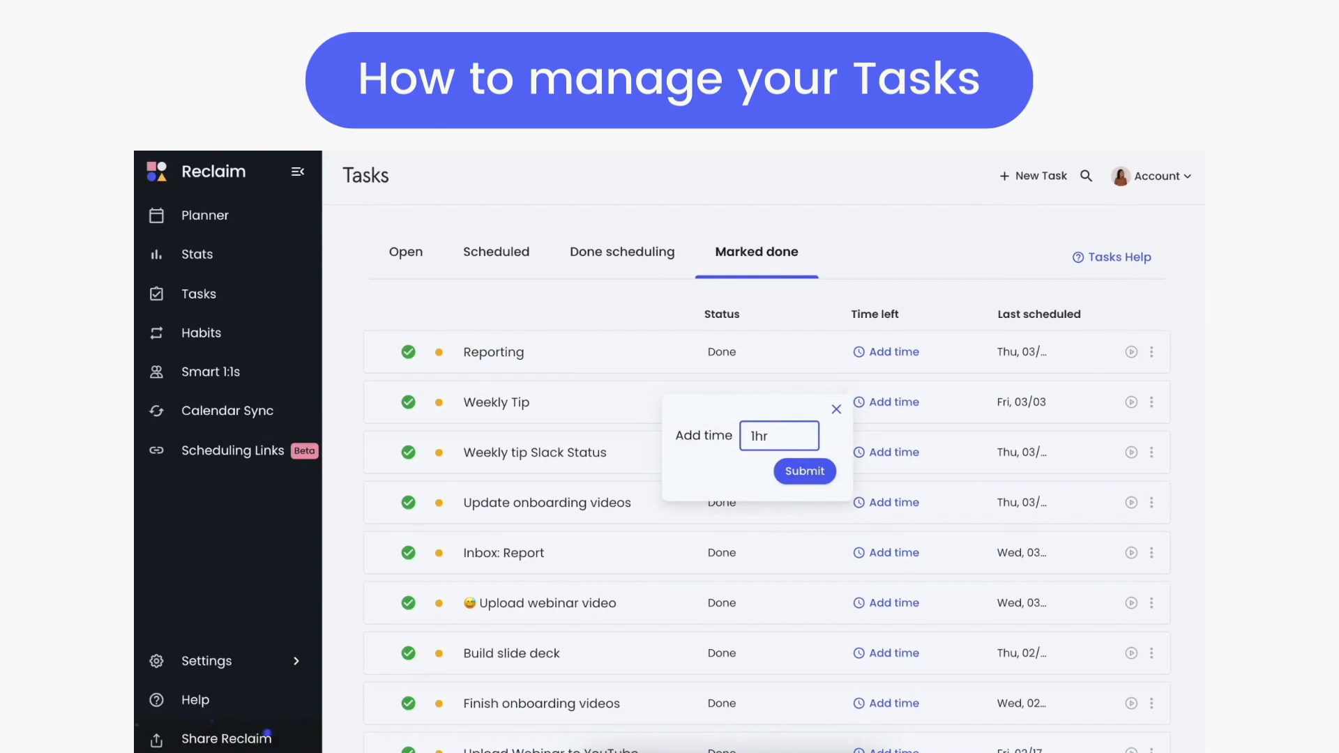
click(836, 409)
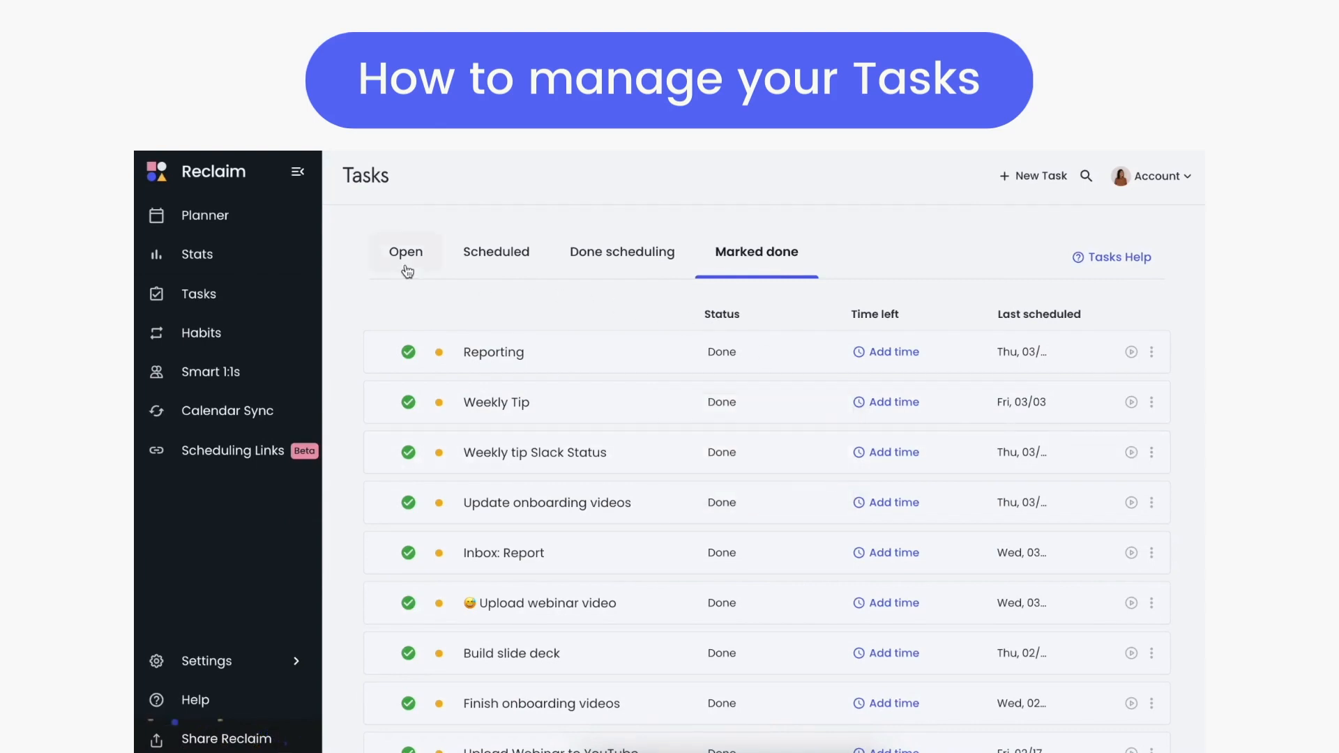
click(406, 251)
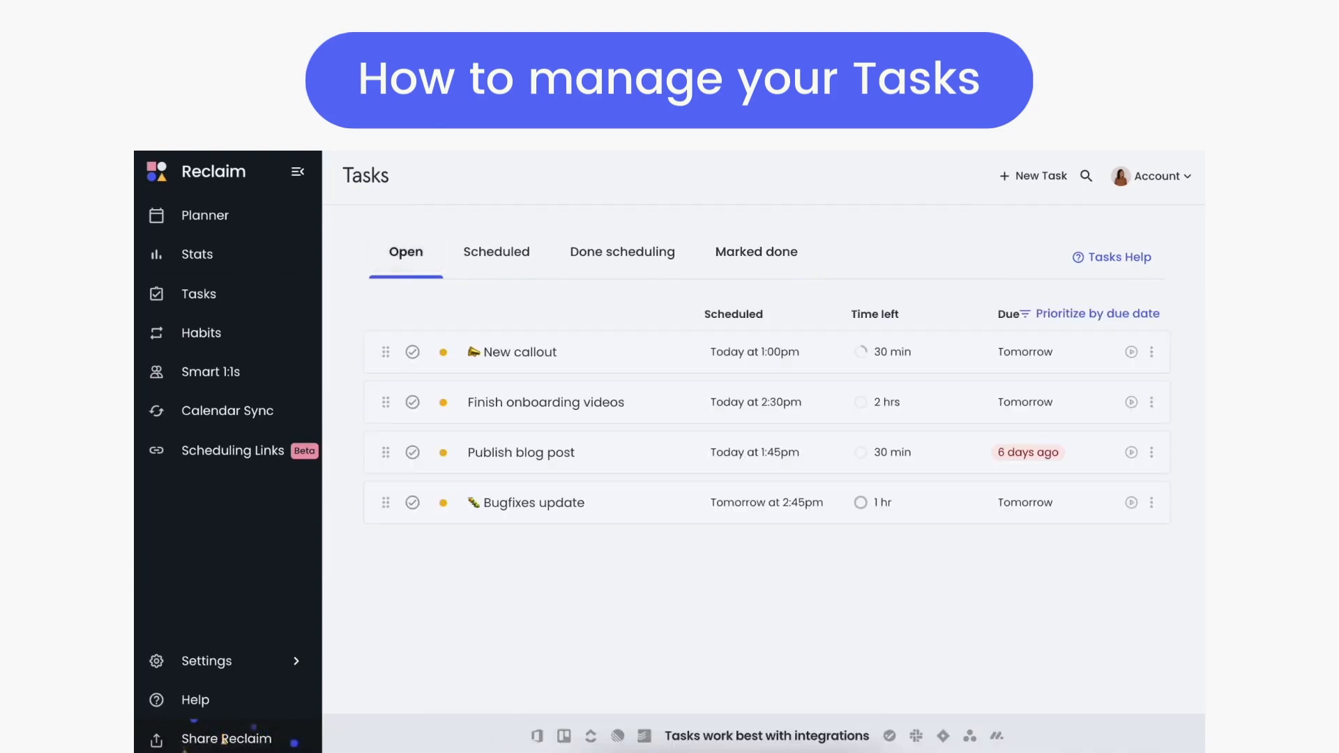
click(1152, 352)
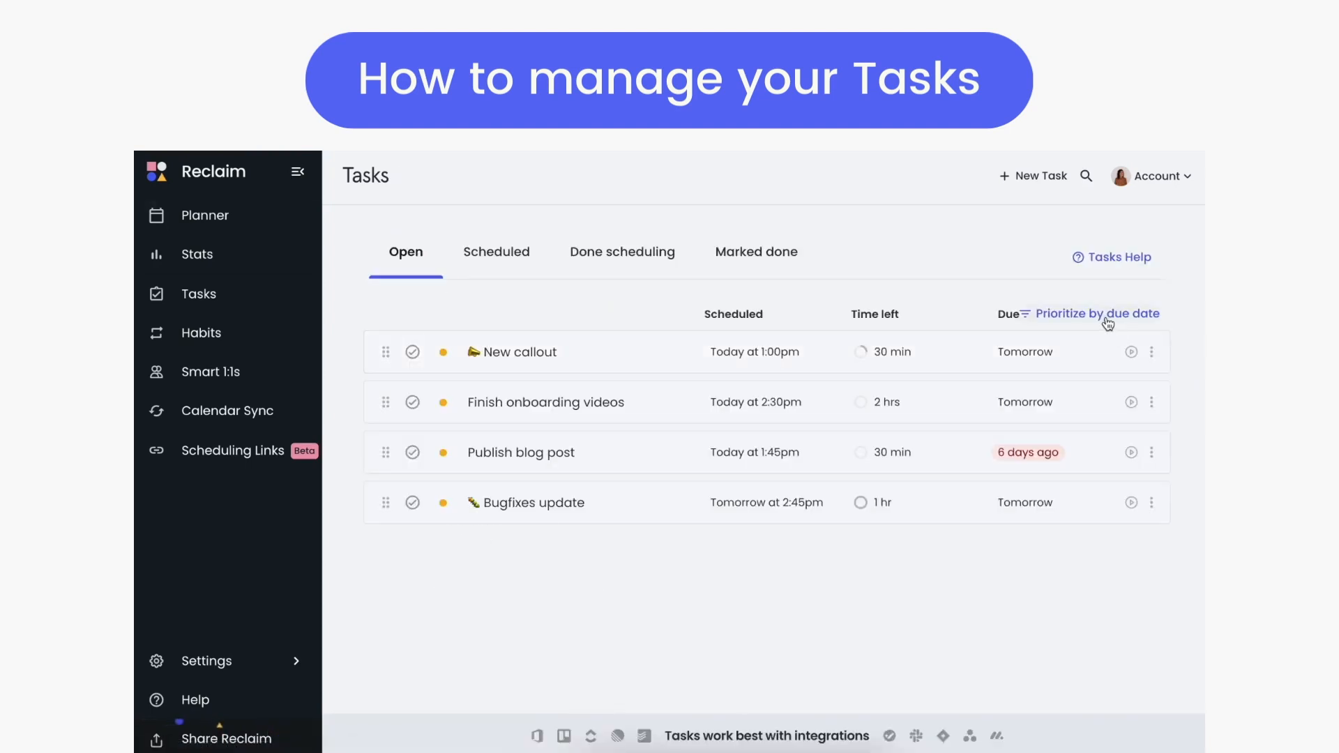
click(1104, 314)
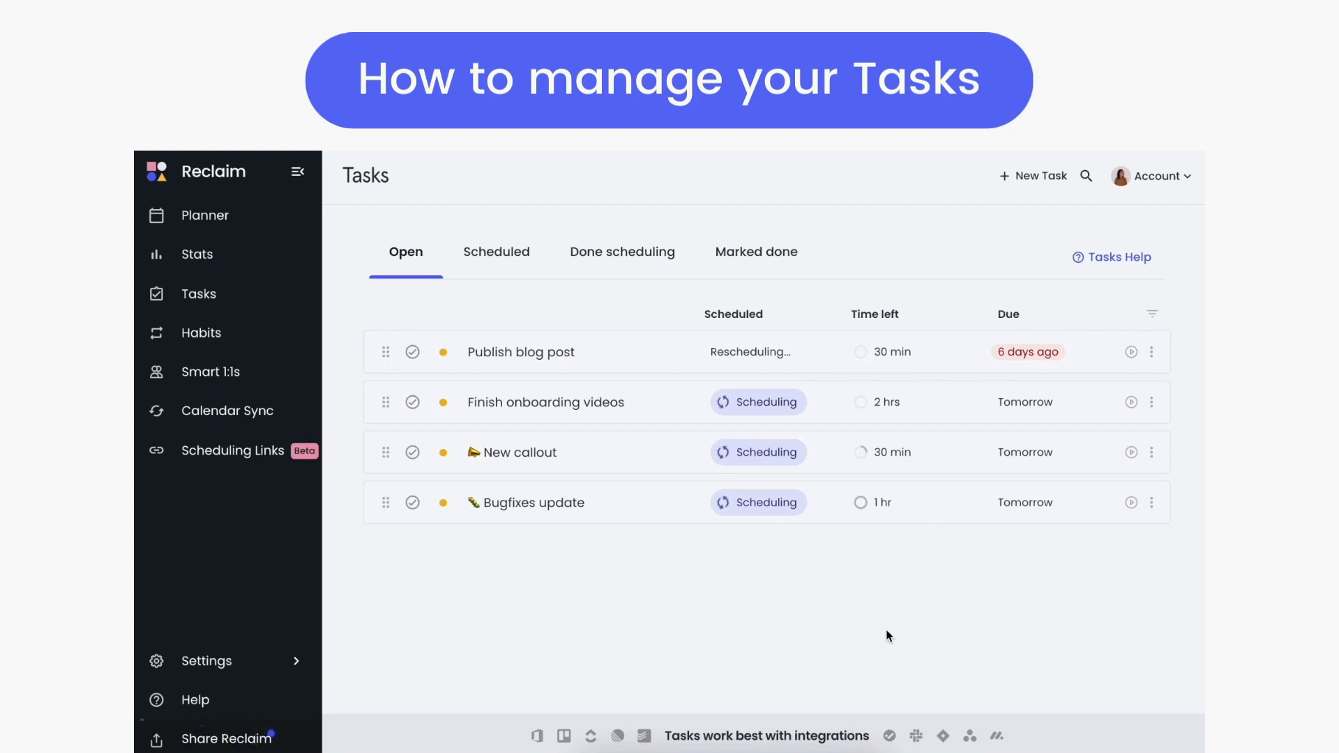
mouse_move(885, 583)
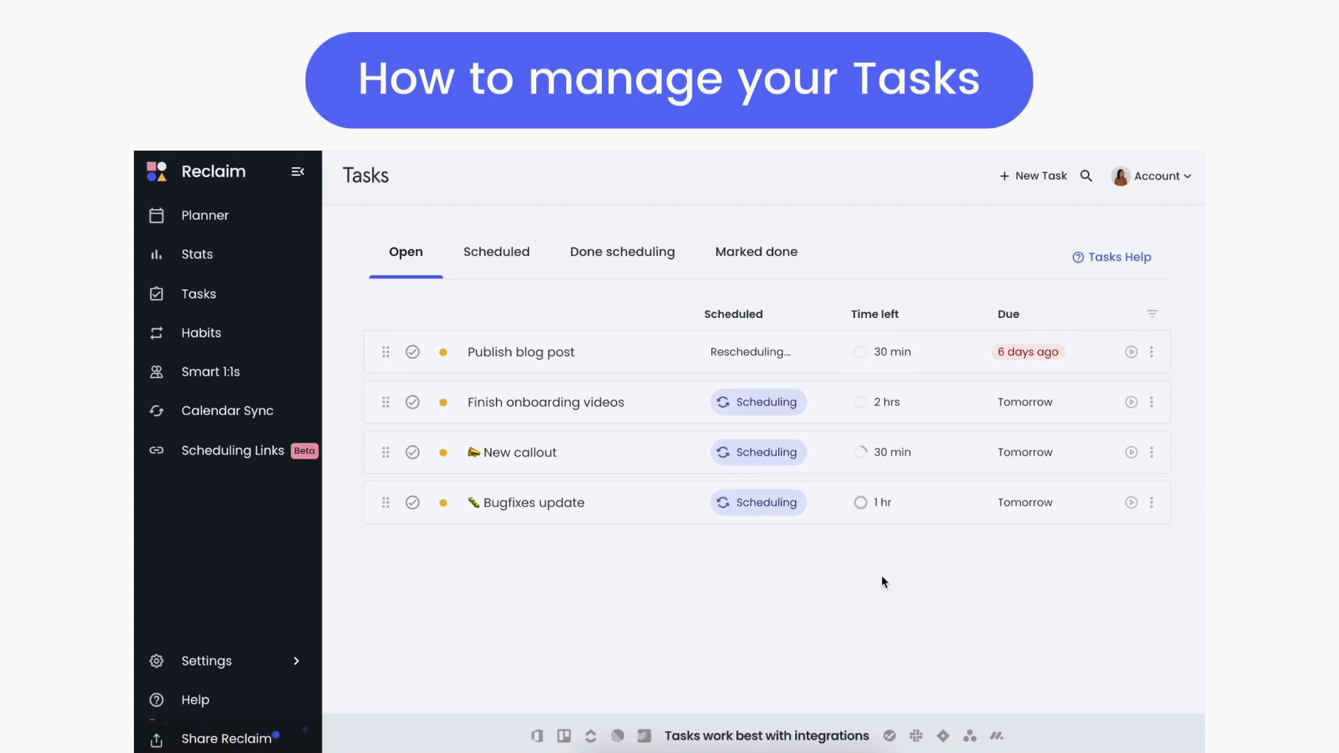
click(205, 215)
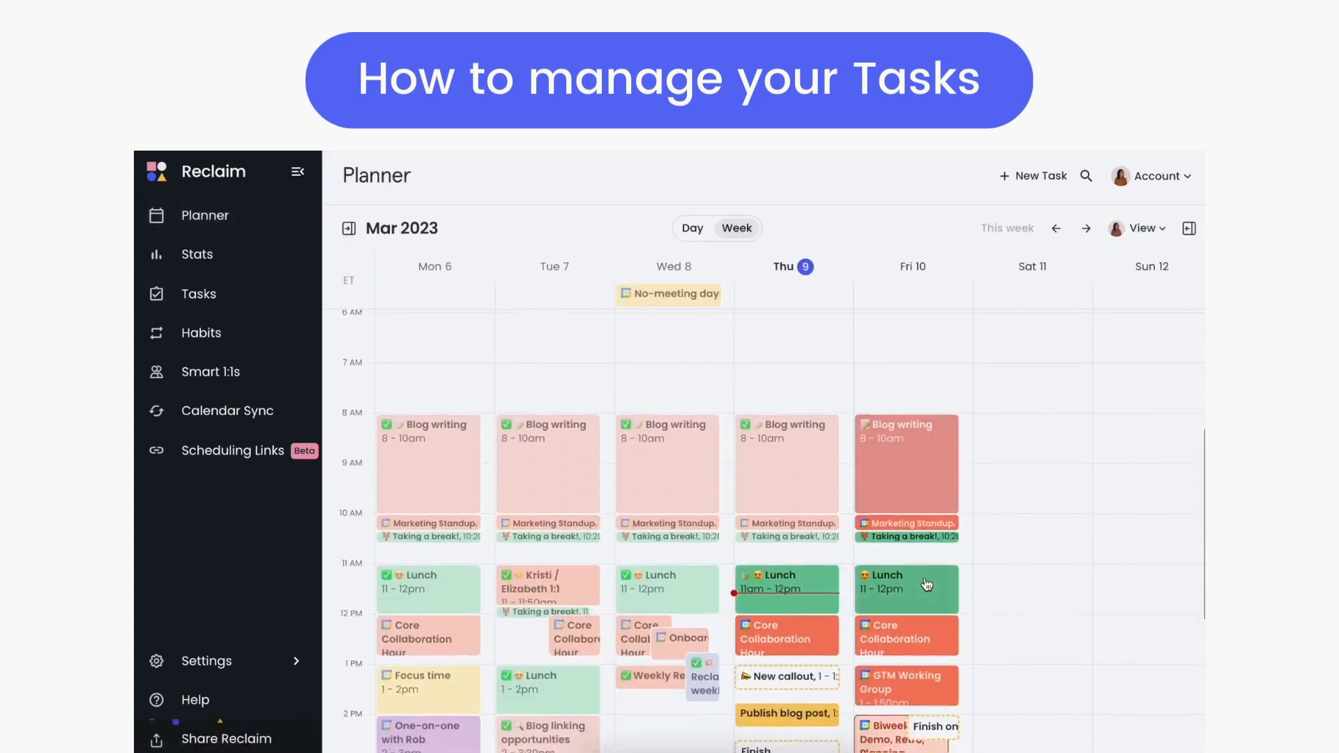
Scroll the Planner week view to see the rescheduled tasks on the calendar.
scroll(down, 3)
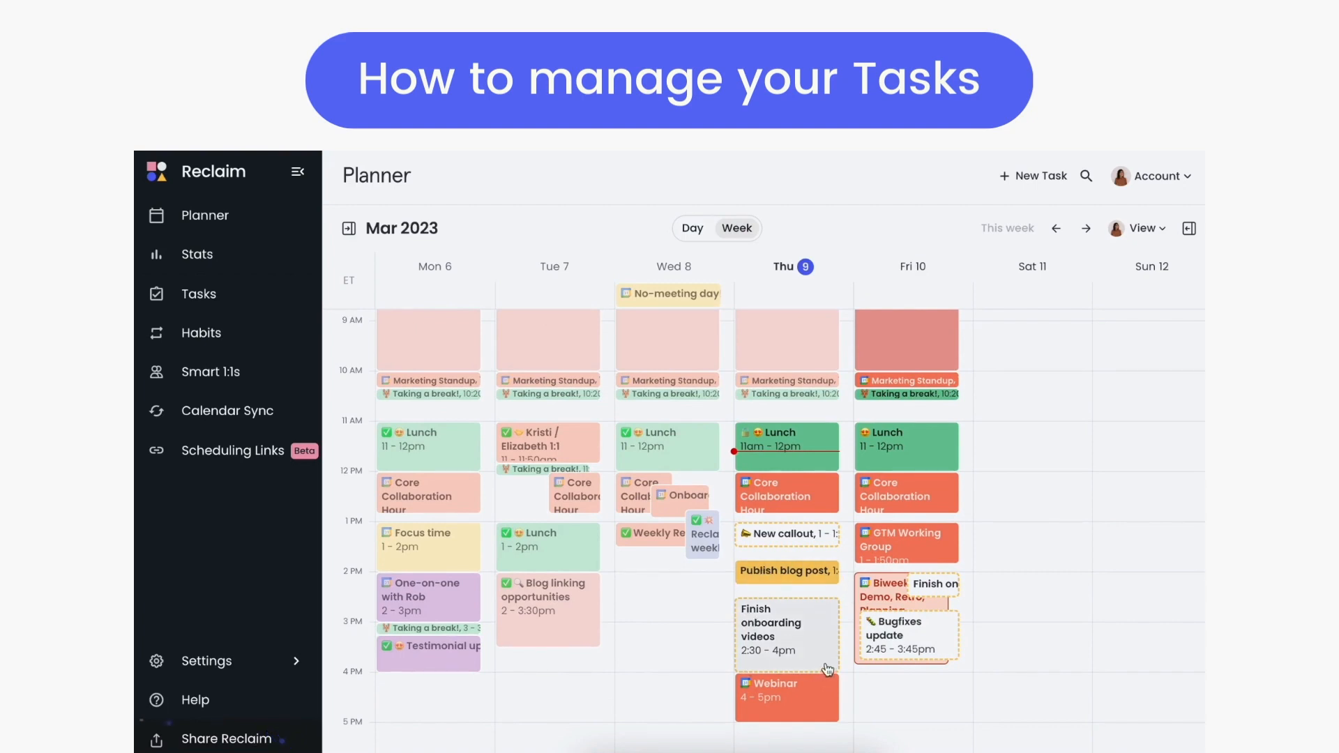
mouse_move(722, 657)
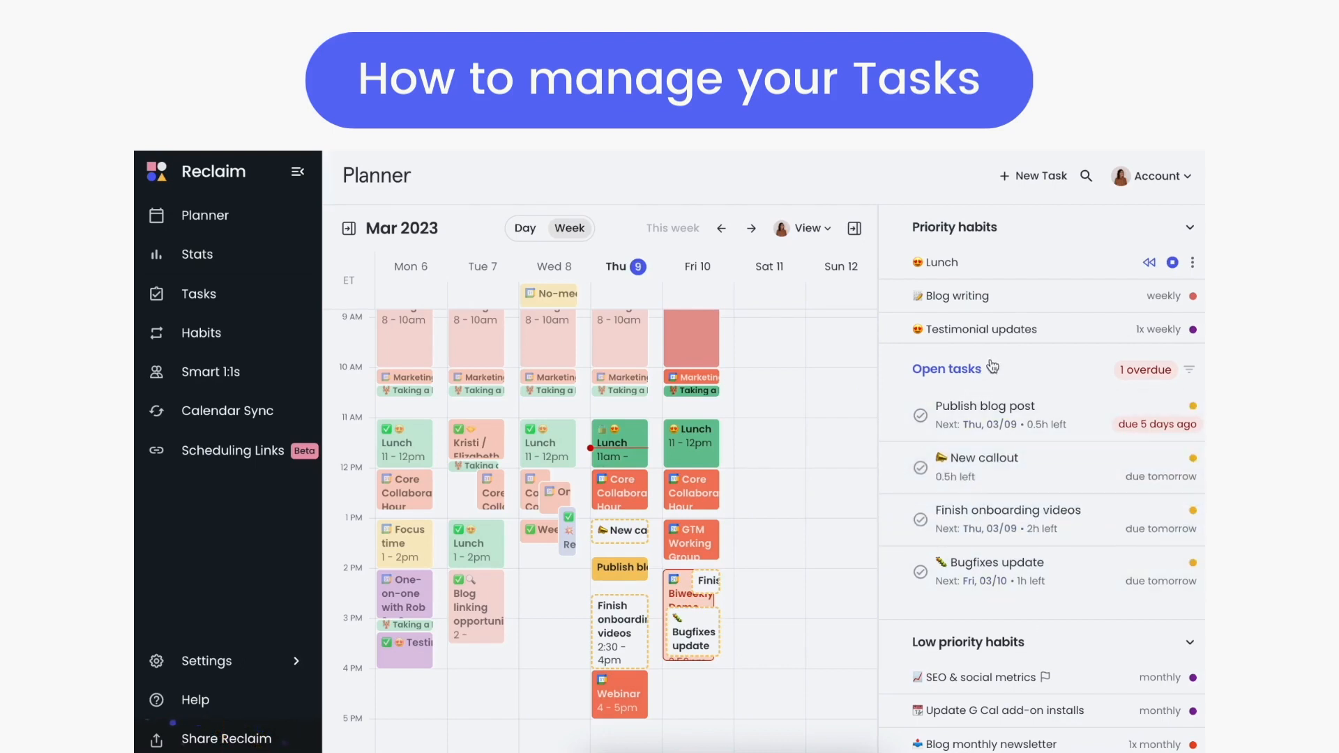
Start Publish blog post now from the Open tasks panel so it shows In progress.
click(946, 369)
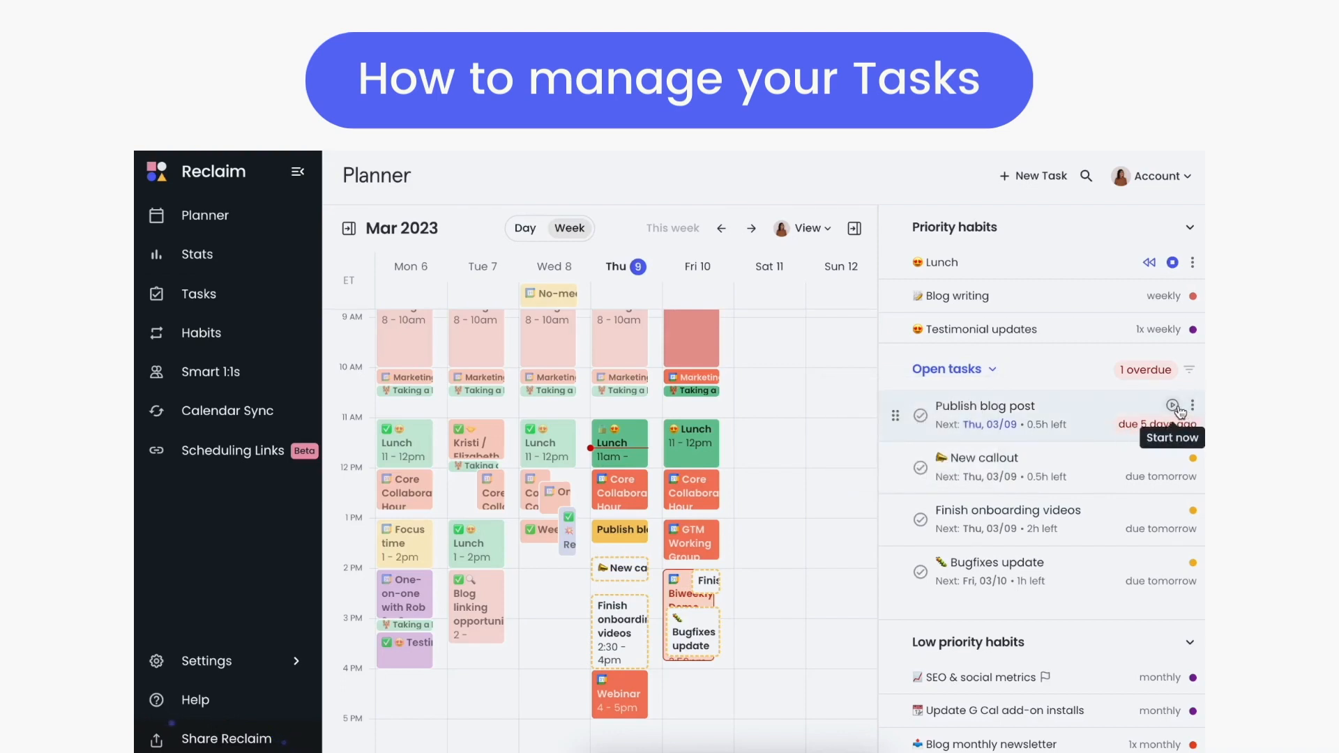
click(1174, 406)
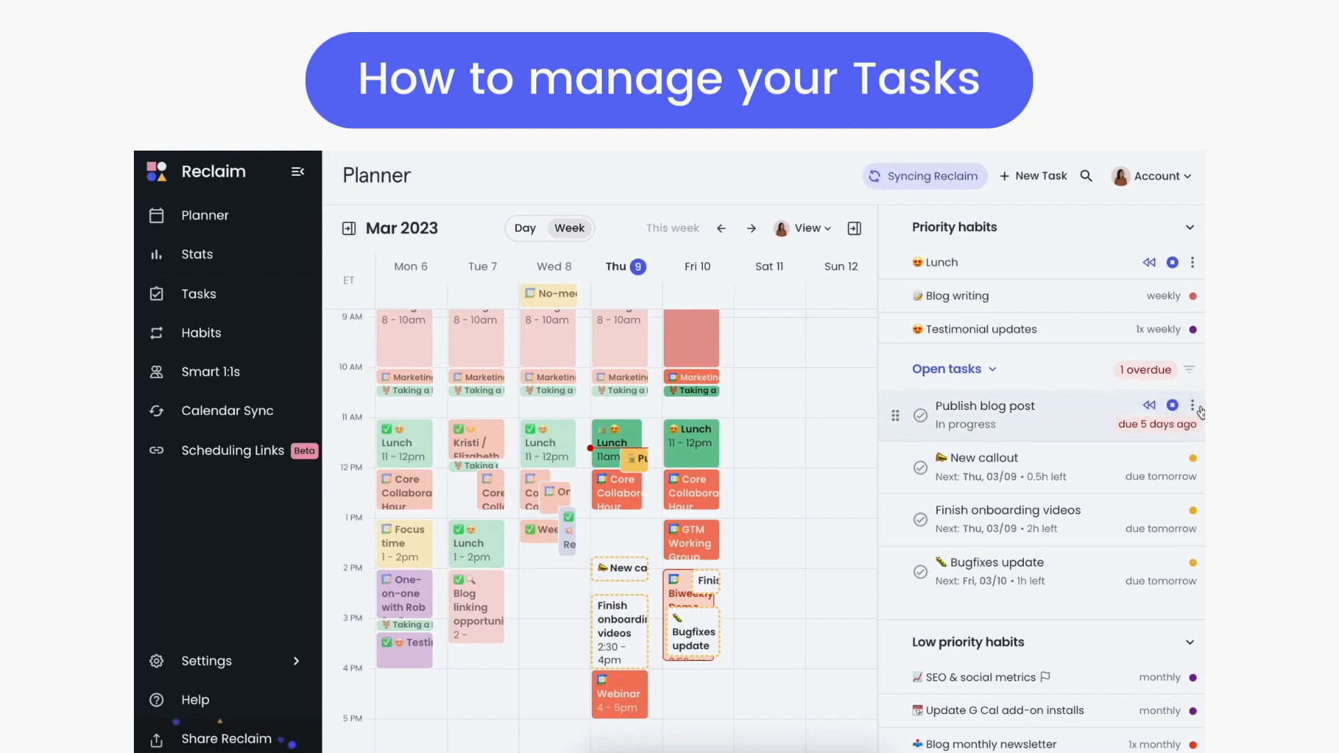
click(1199, 405)
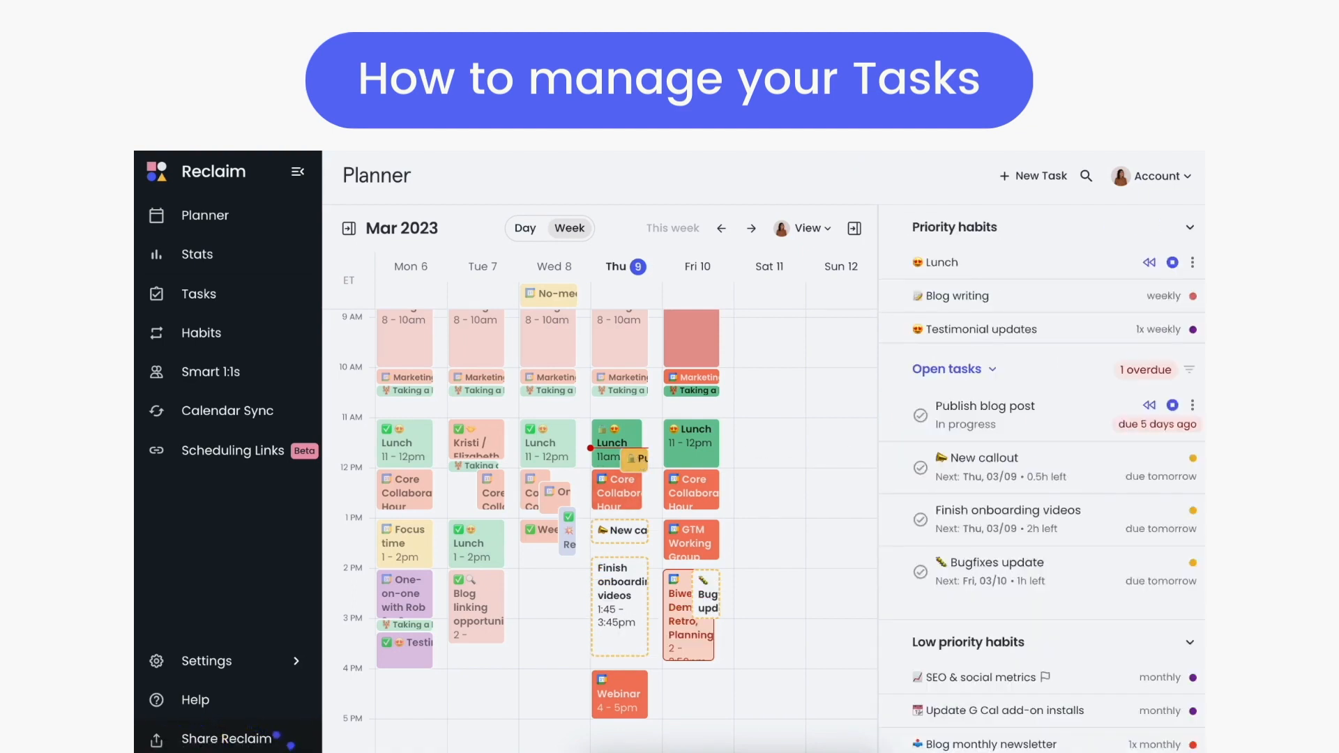
Lock Finish onboarding videos at Thursday 1:45–3:45pm, dismiss rescheduling, and close Publish blog post details.
click(983, 406)
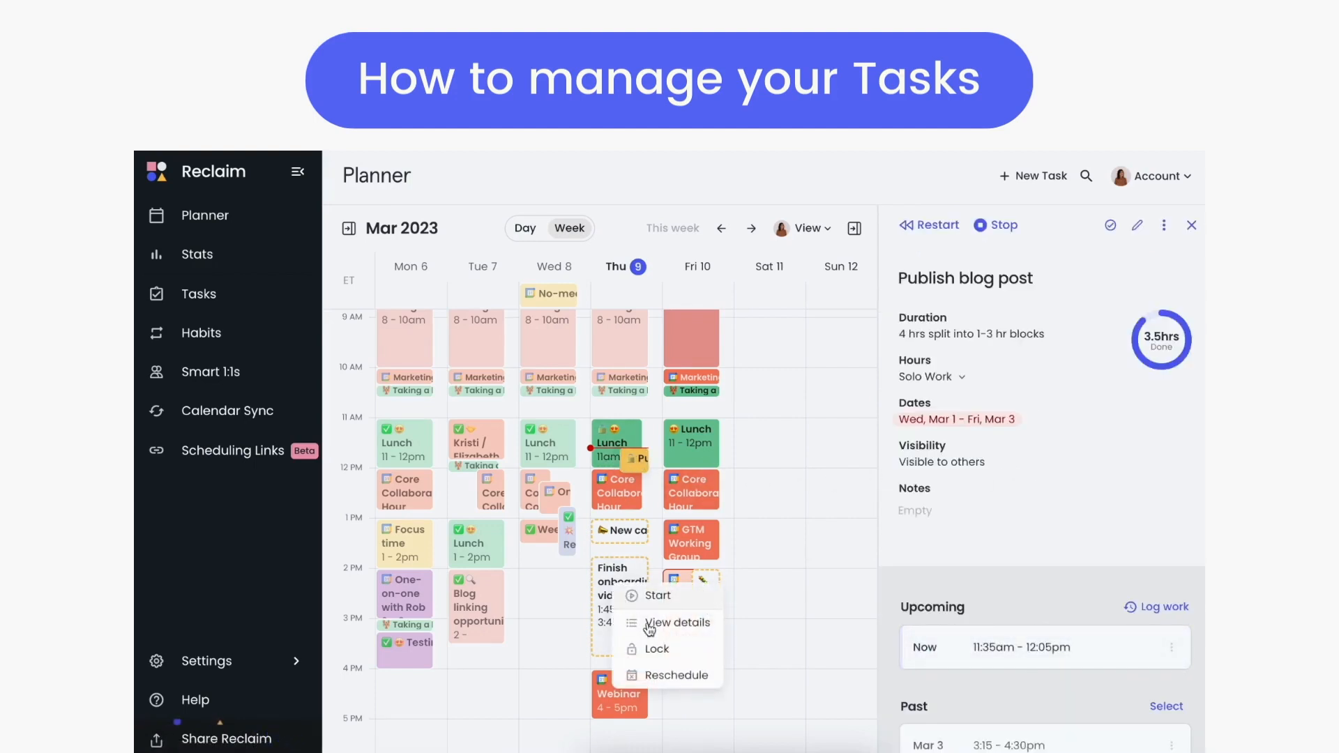
click(658, 649)
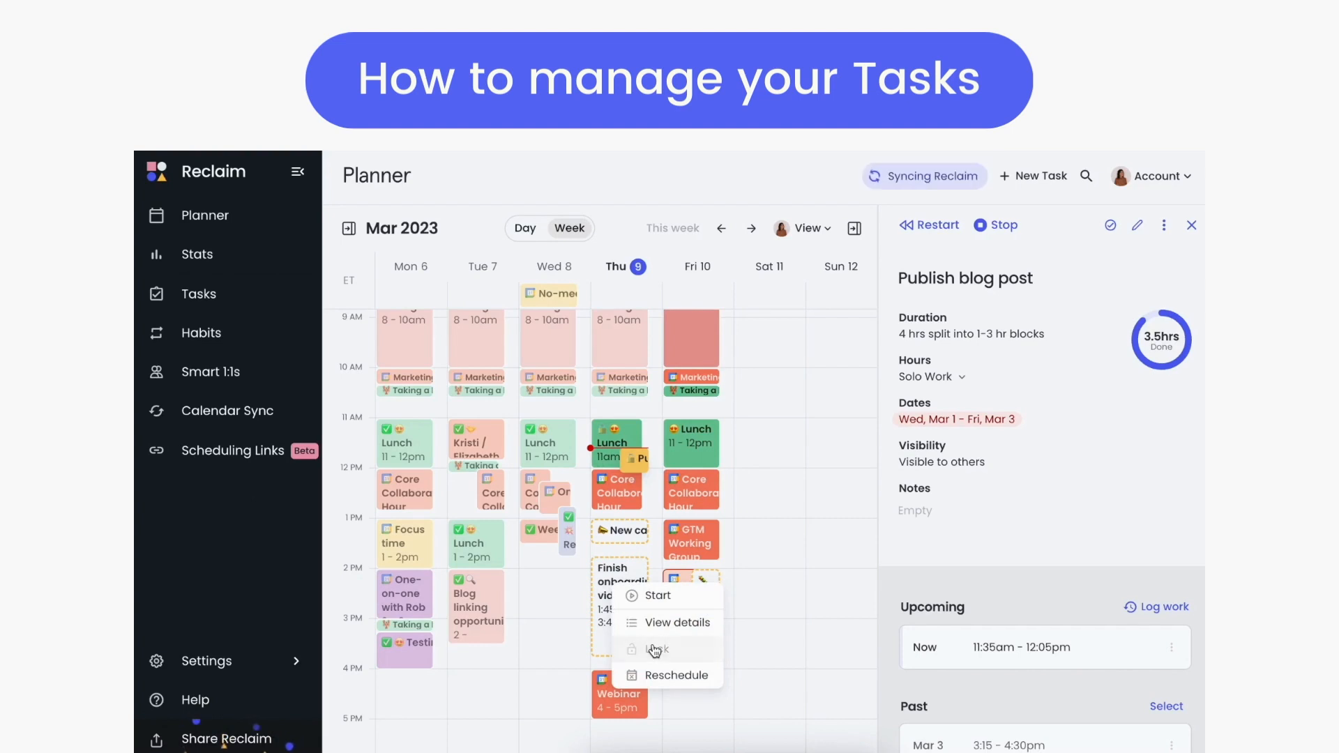
click(674, 675)
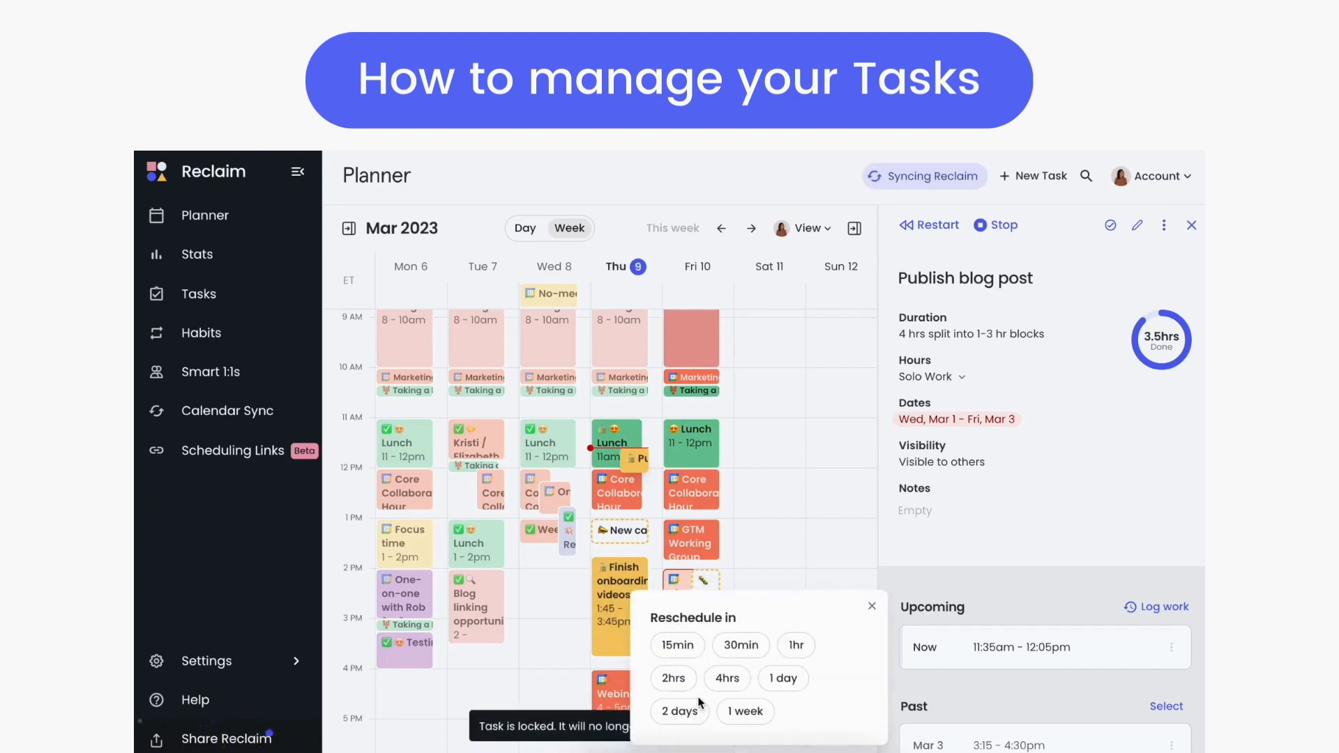
mouse_move(844, 692)
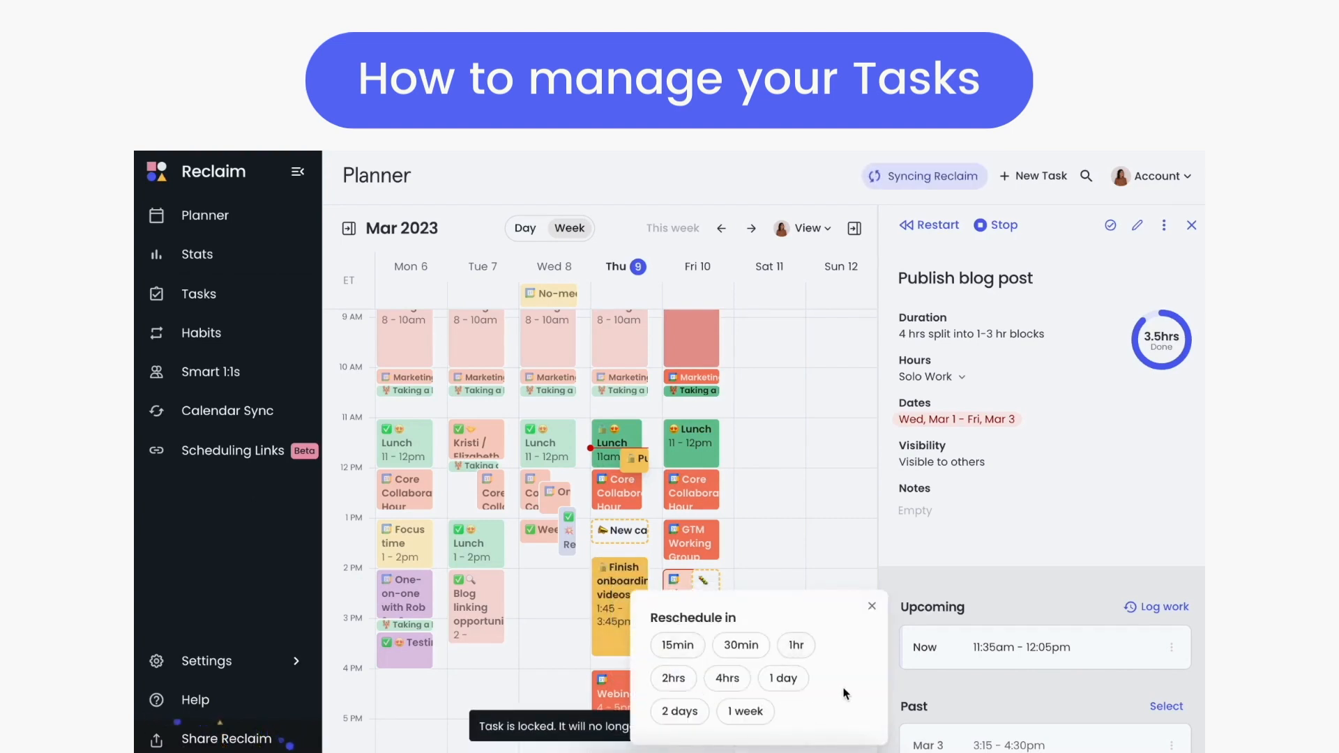
click(870, 607)
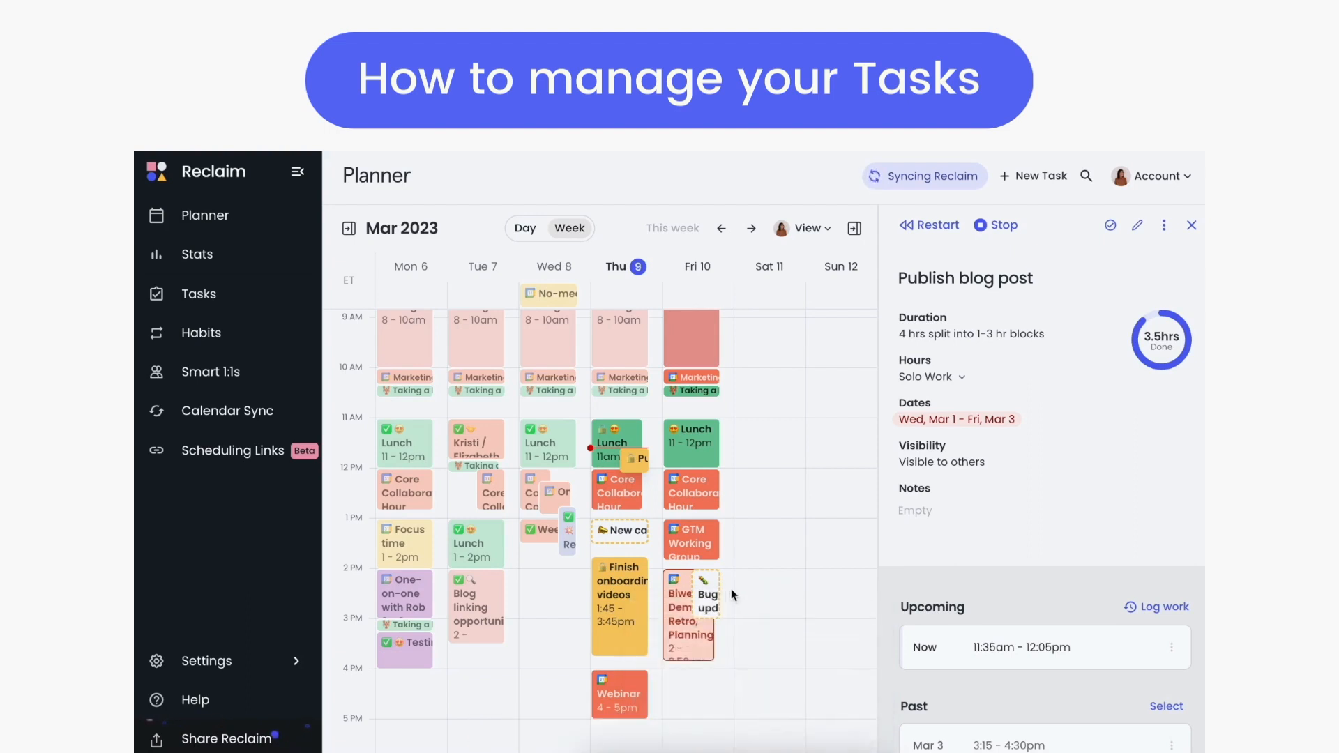
click(1191, 225)
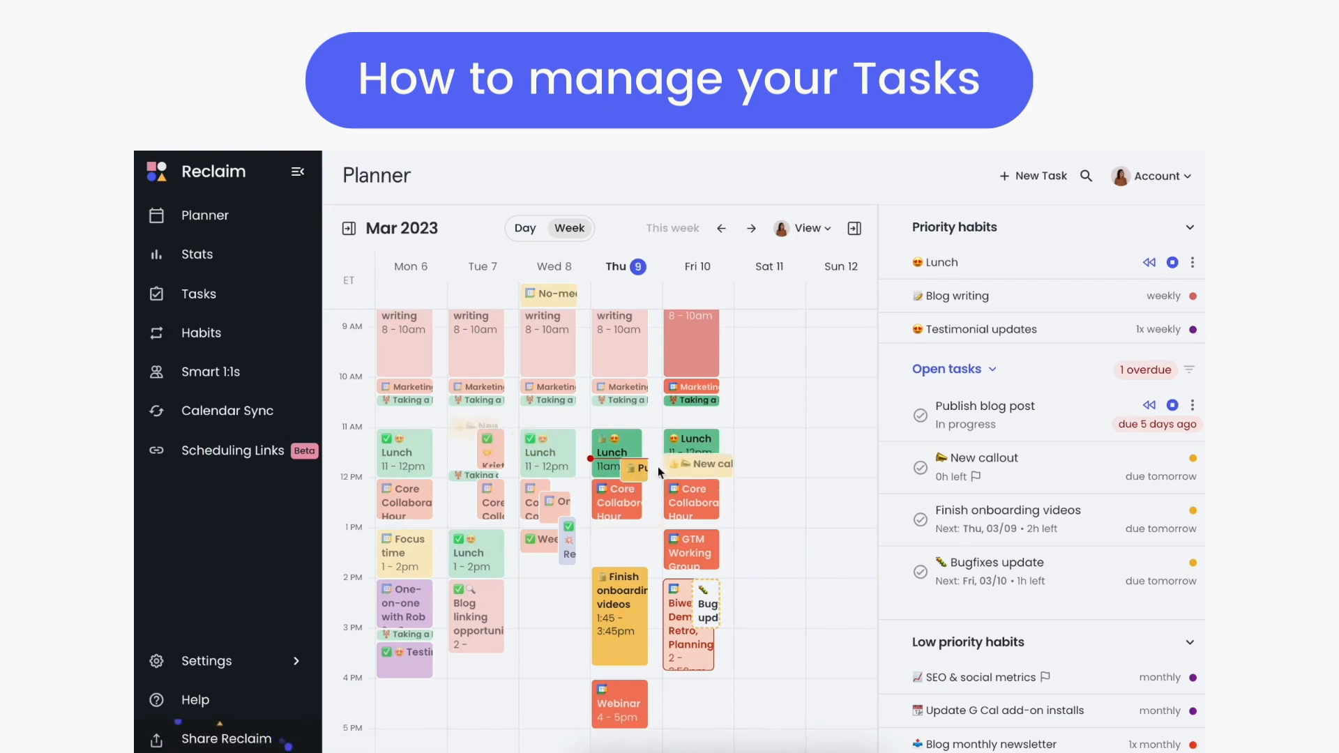
Lock the Friday task event in place so Bugfixes update moves later Friday afternoon.
click(714, 457)
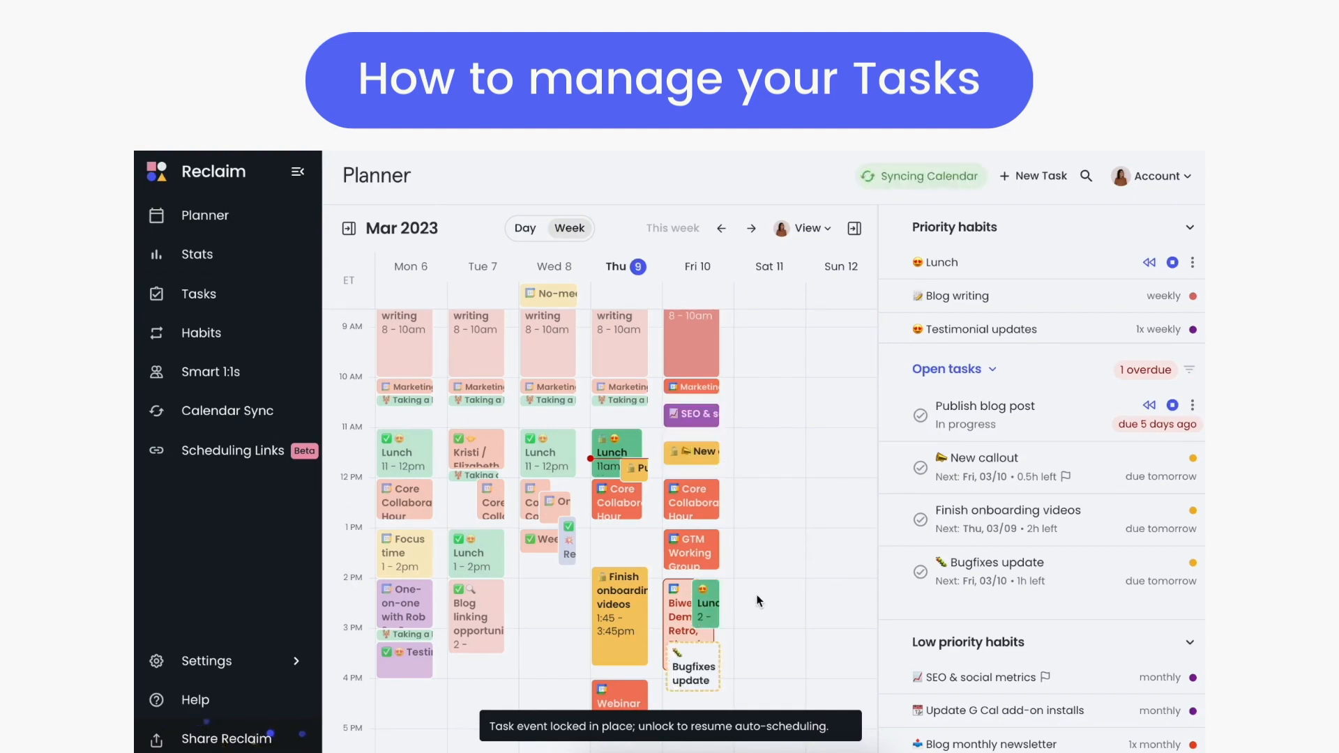
mouse_move(755, 604)
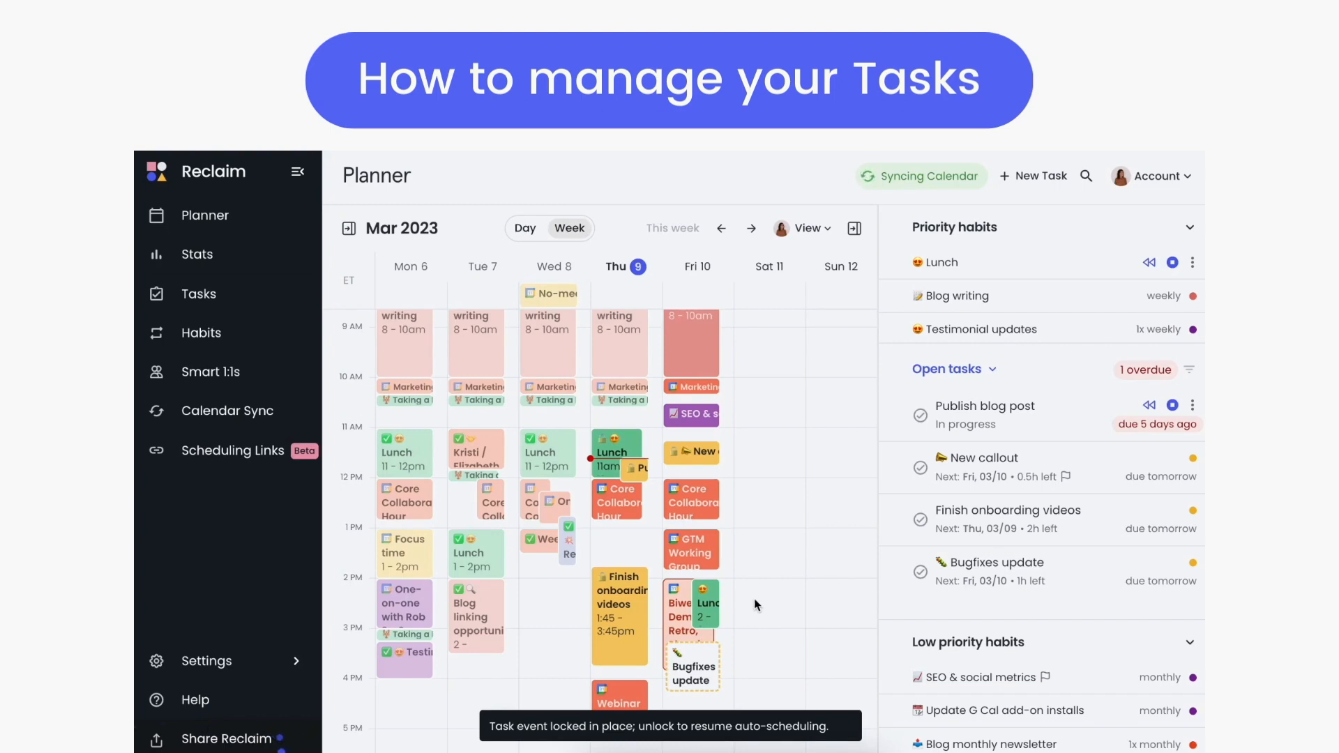
mouse_move(1034, 603)
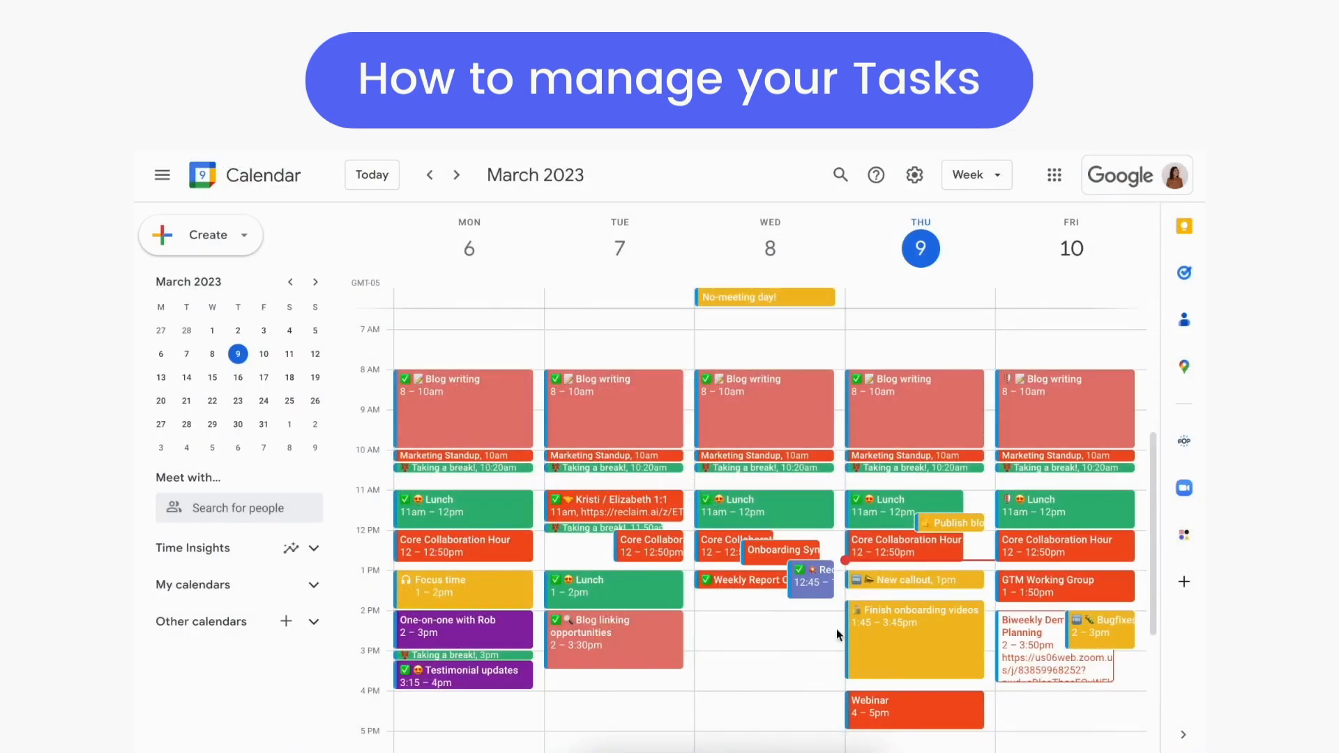
mouse_move(900, 636)
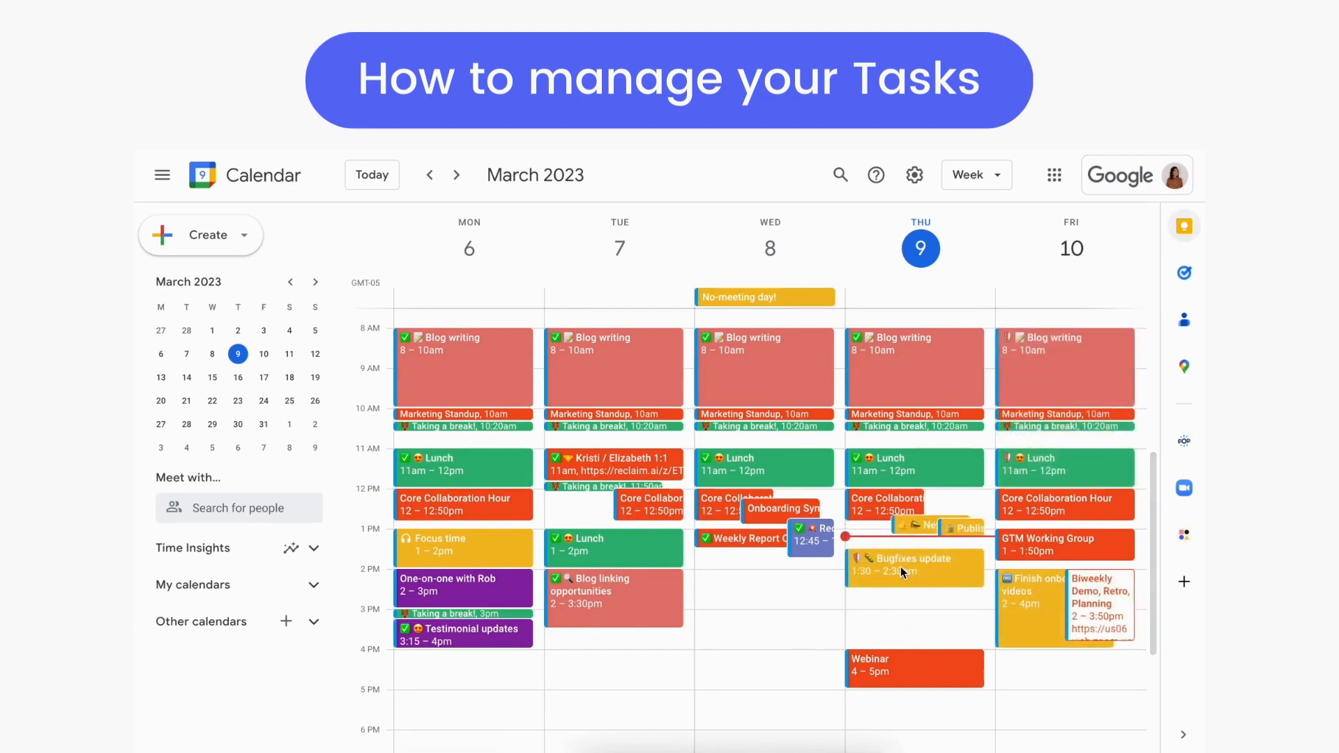
View Bugfixes update and Finish onboarding videos event details, then show the Reclaim add-on.
click(906, 568)
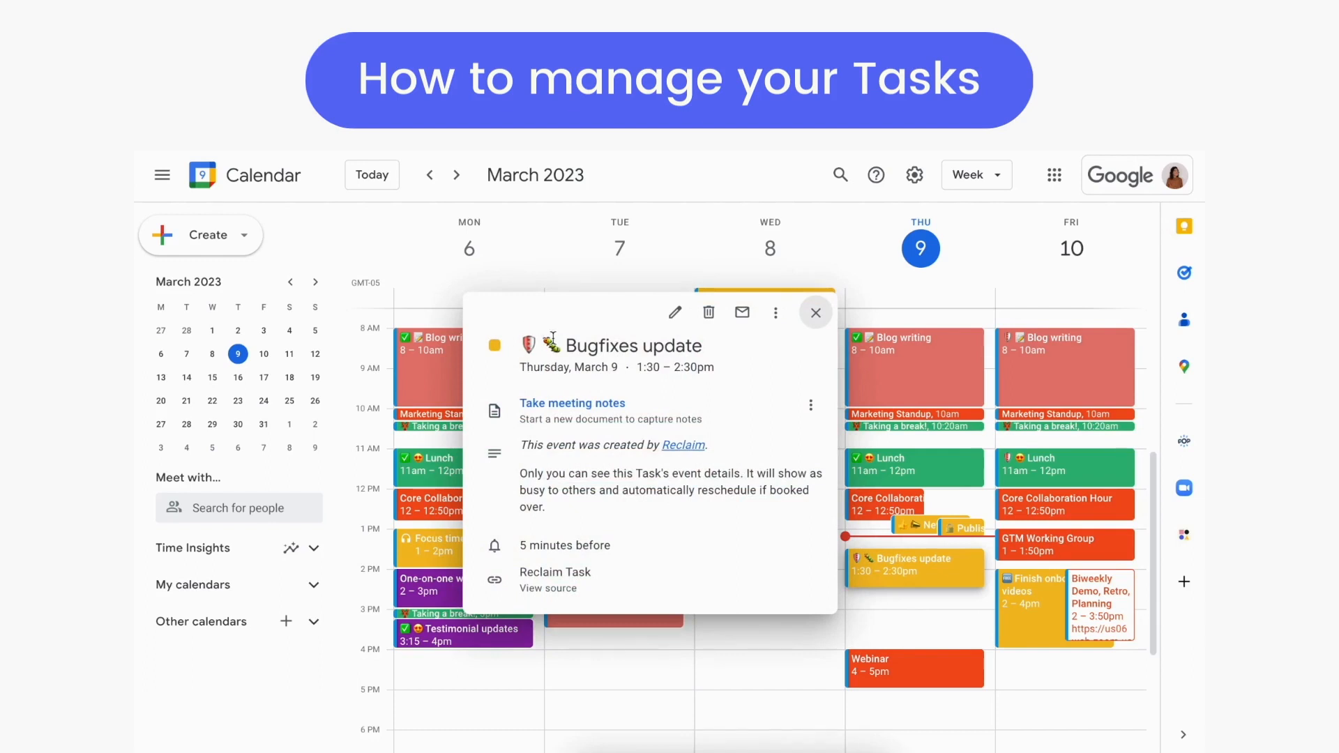
click(1056, 602)
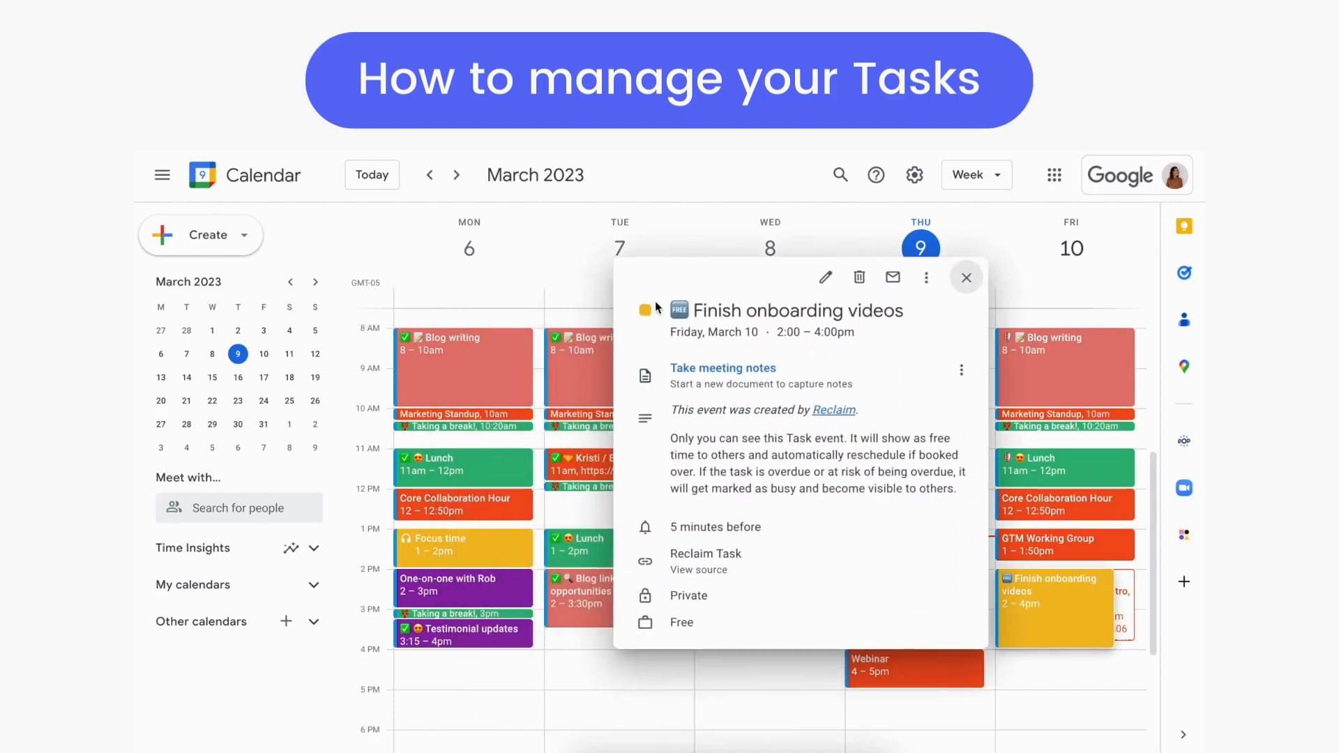
mouse_move(966, 276)
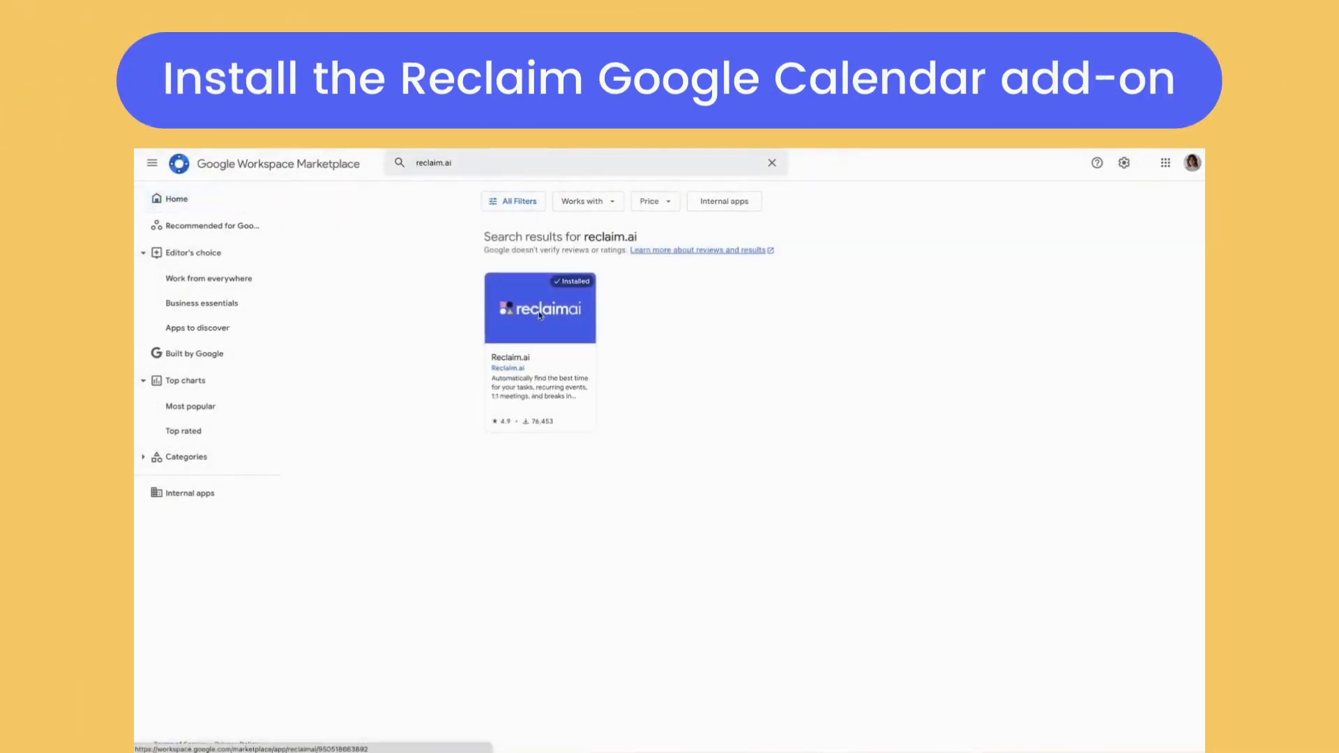
click(538, 307)
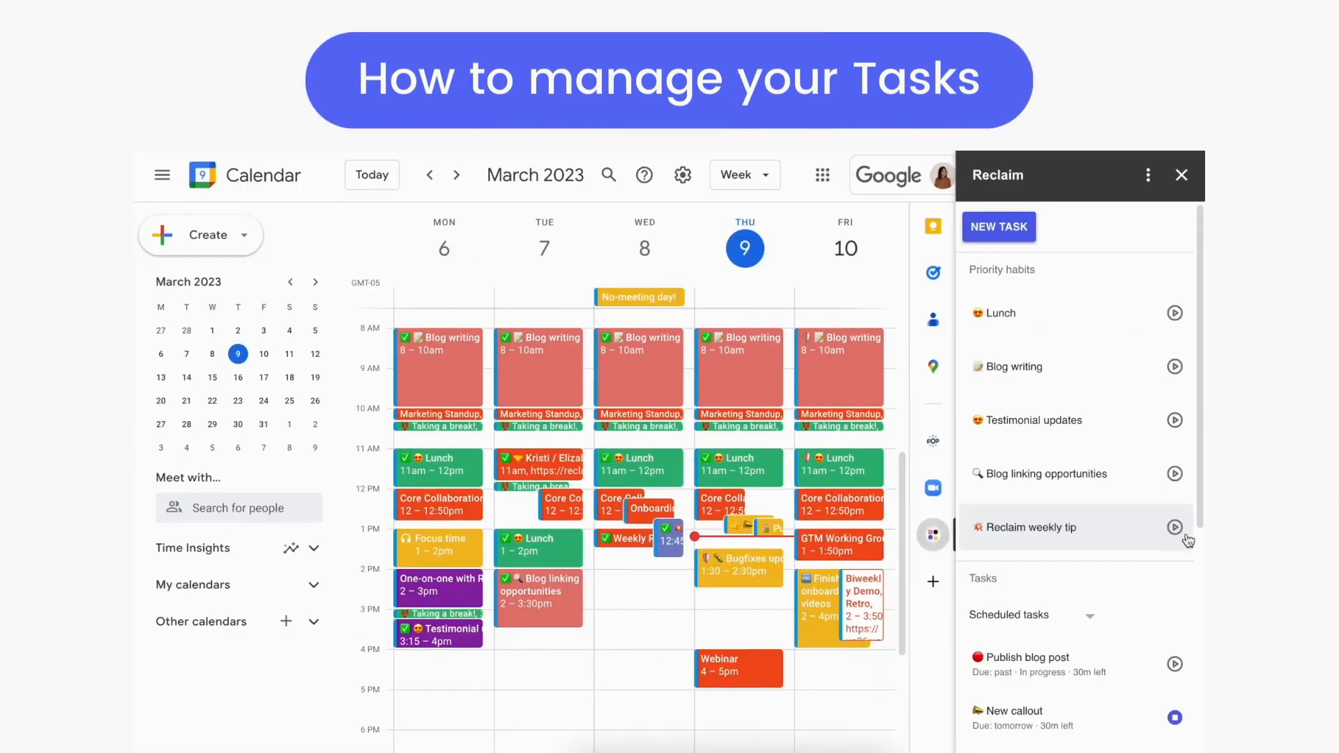
Filter the add-on to Scheduled tasks and view Finish onboarding videos and Bugfixes update details.
click(999, 226)
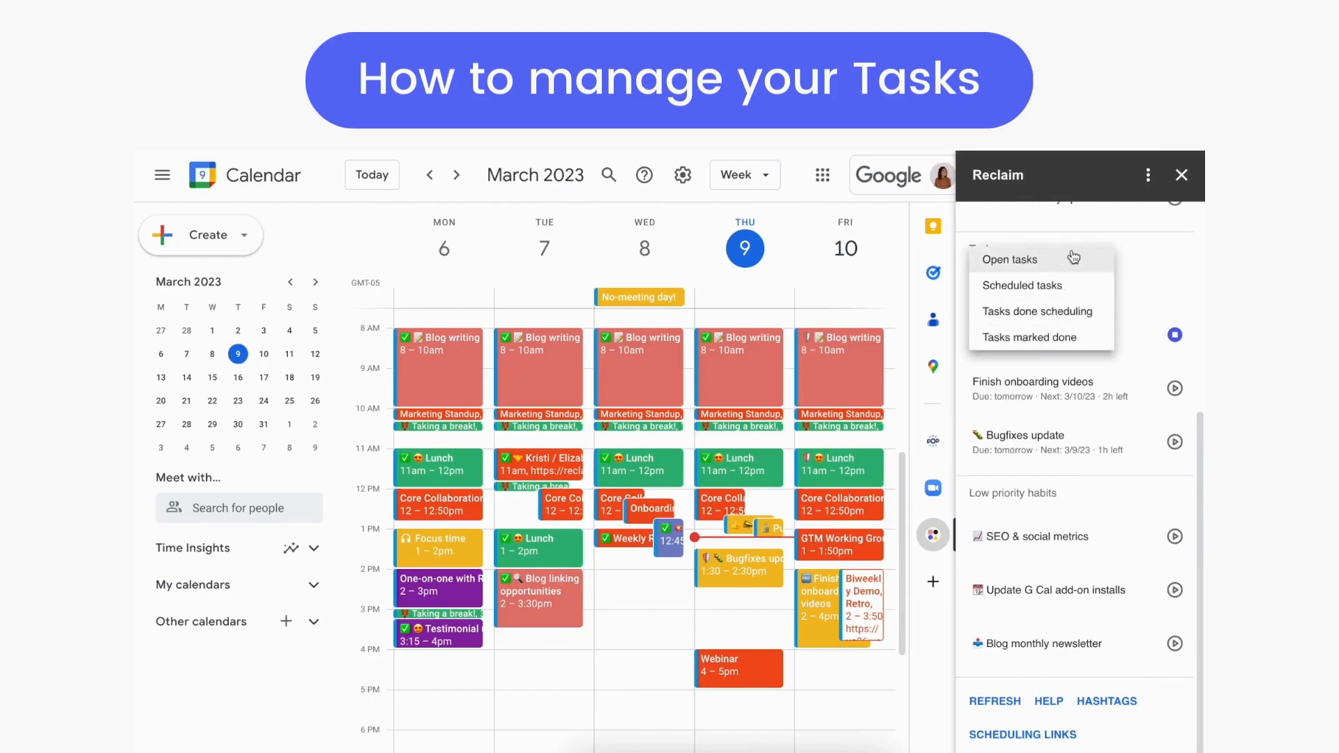
click(1022, 284)
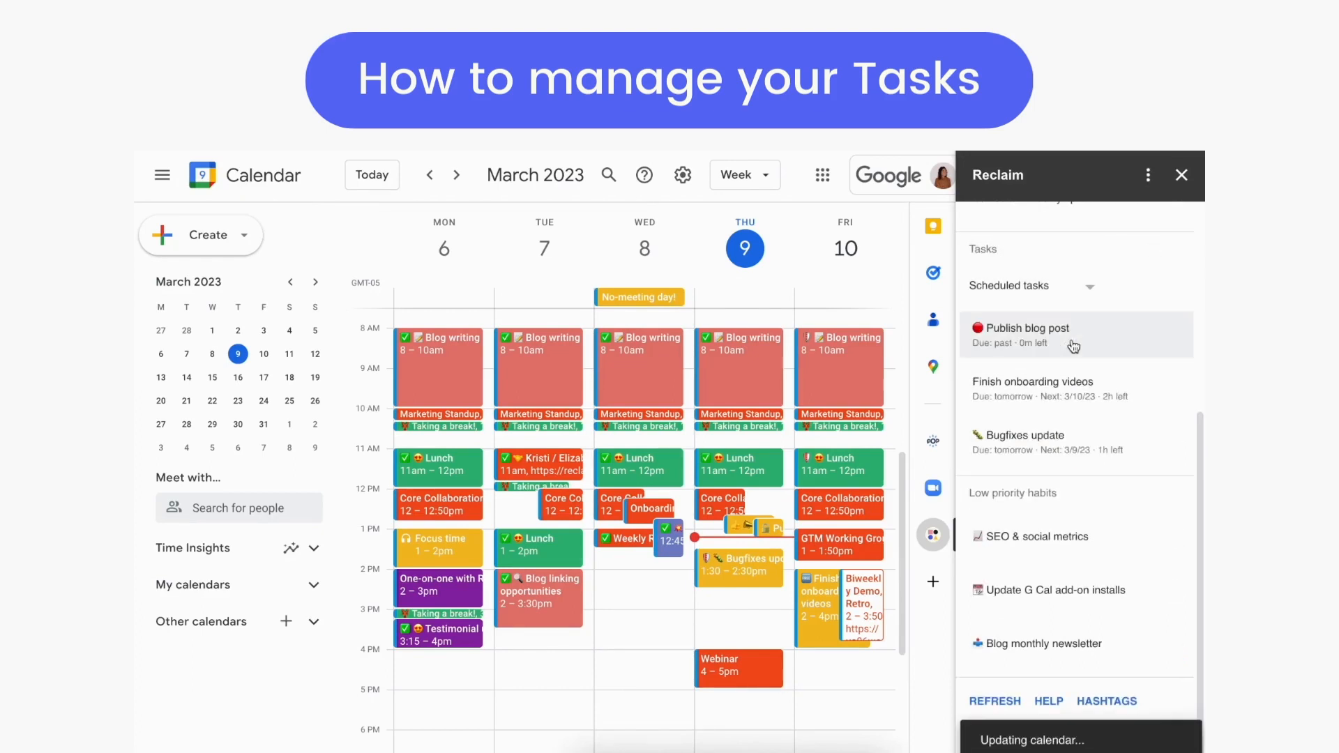
click(1033, 389)
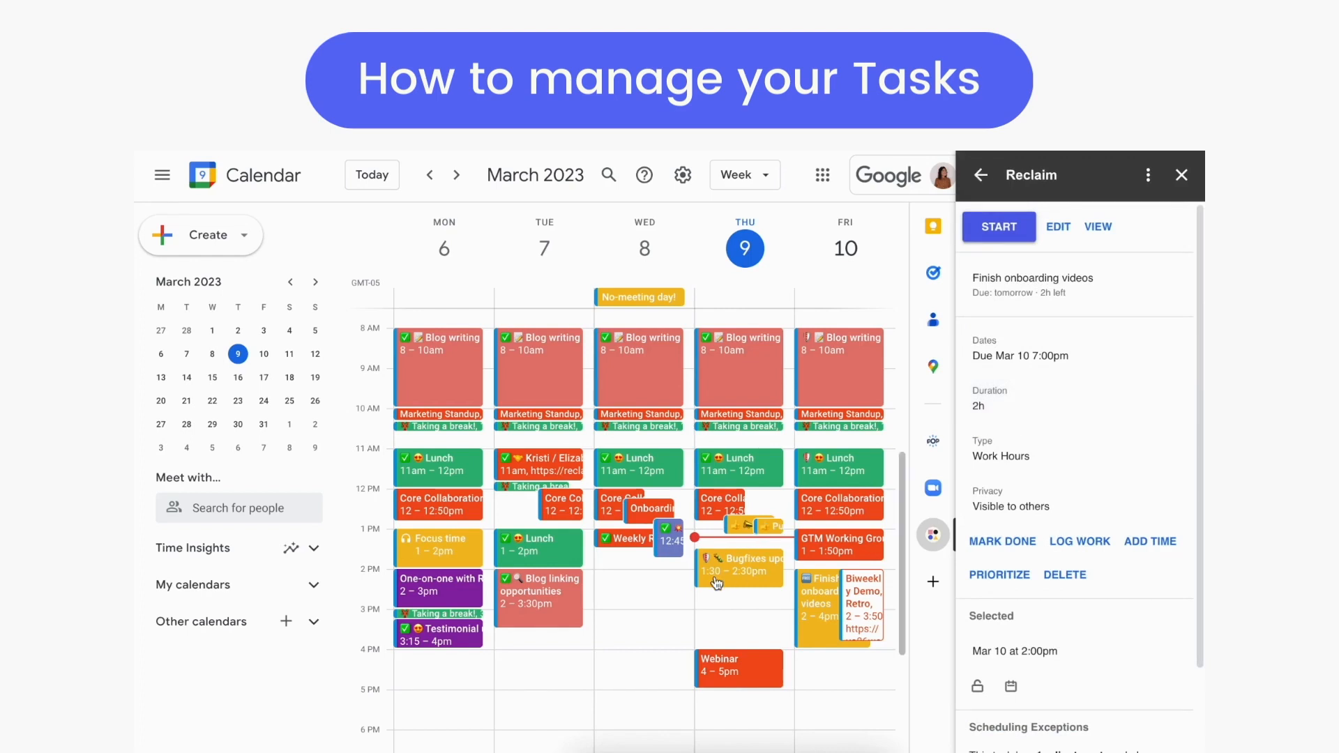
click(739, 567)
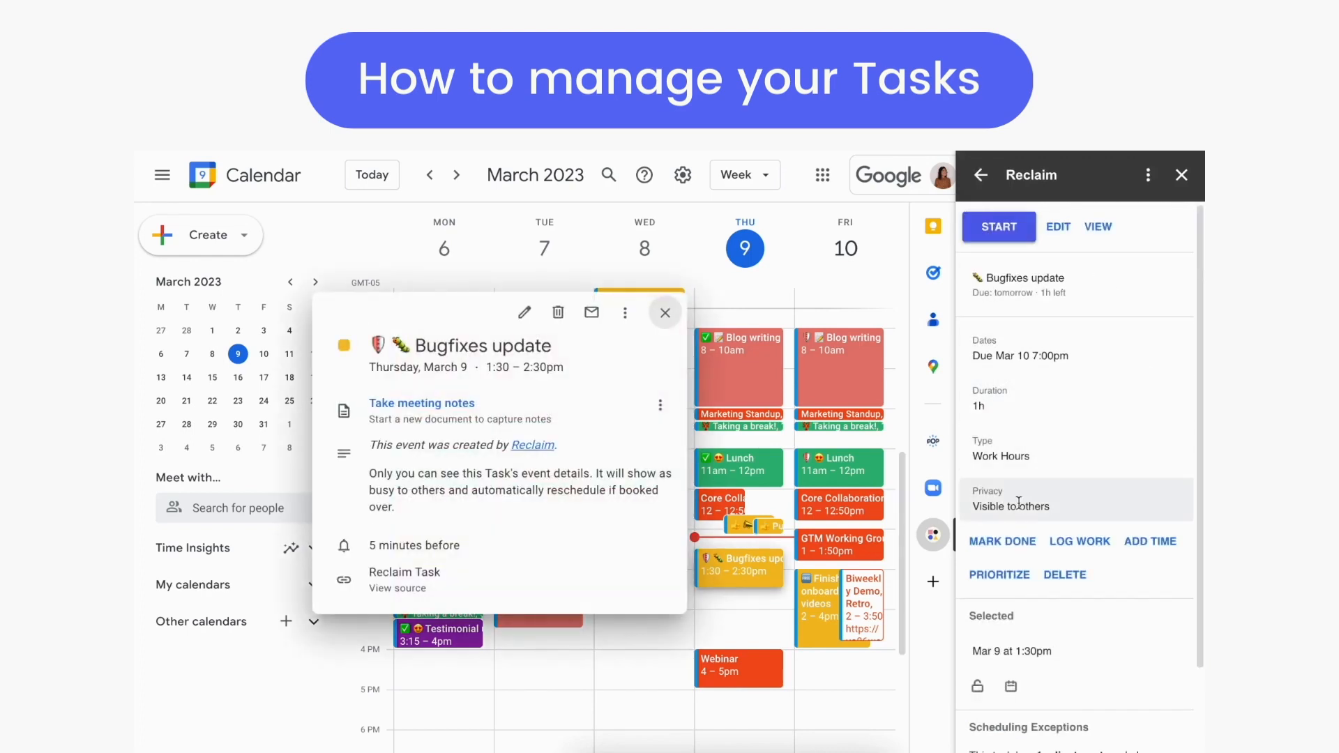
mouse_move(1149, 551)
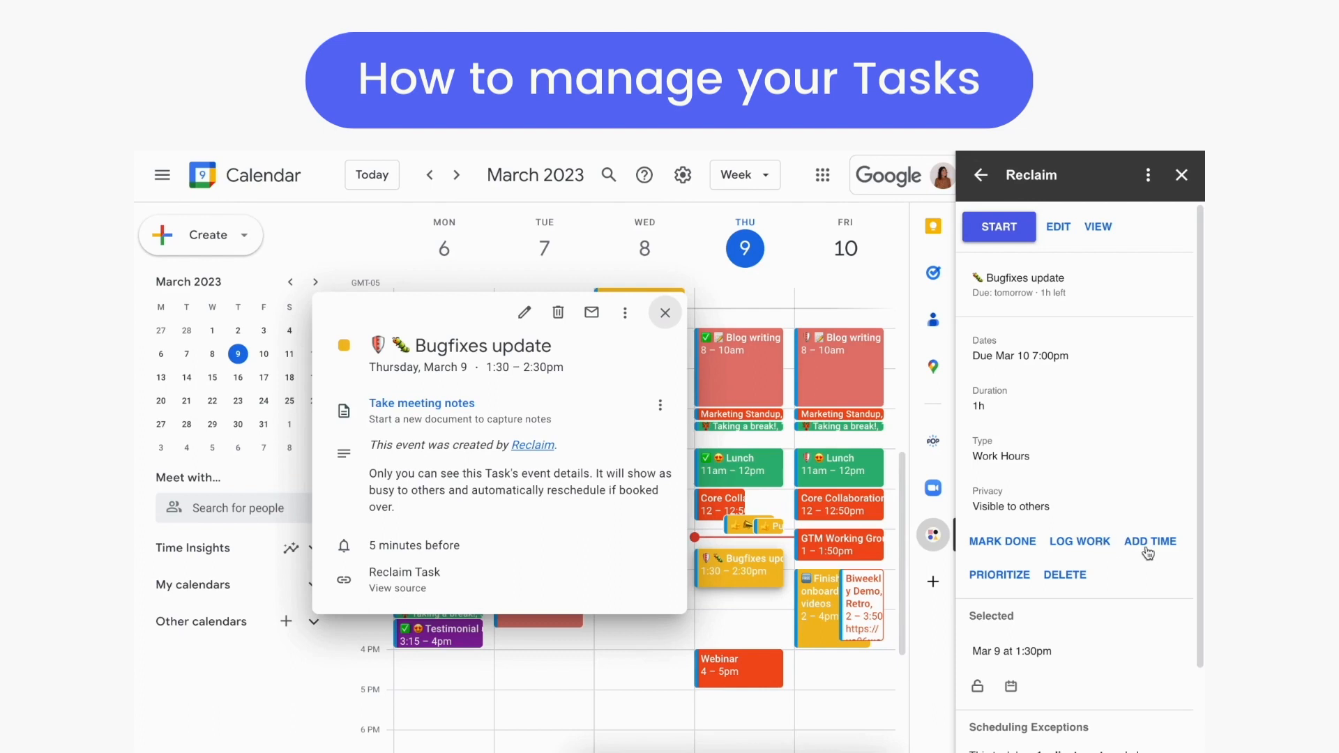
mouse_move(1017, 583)
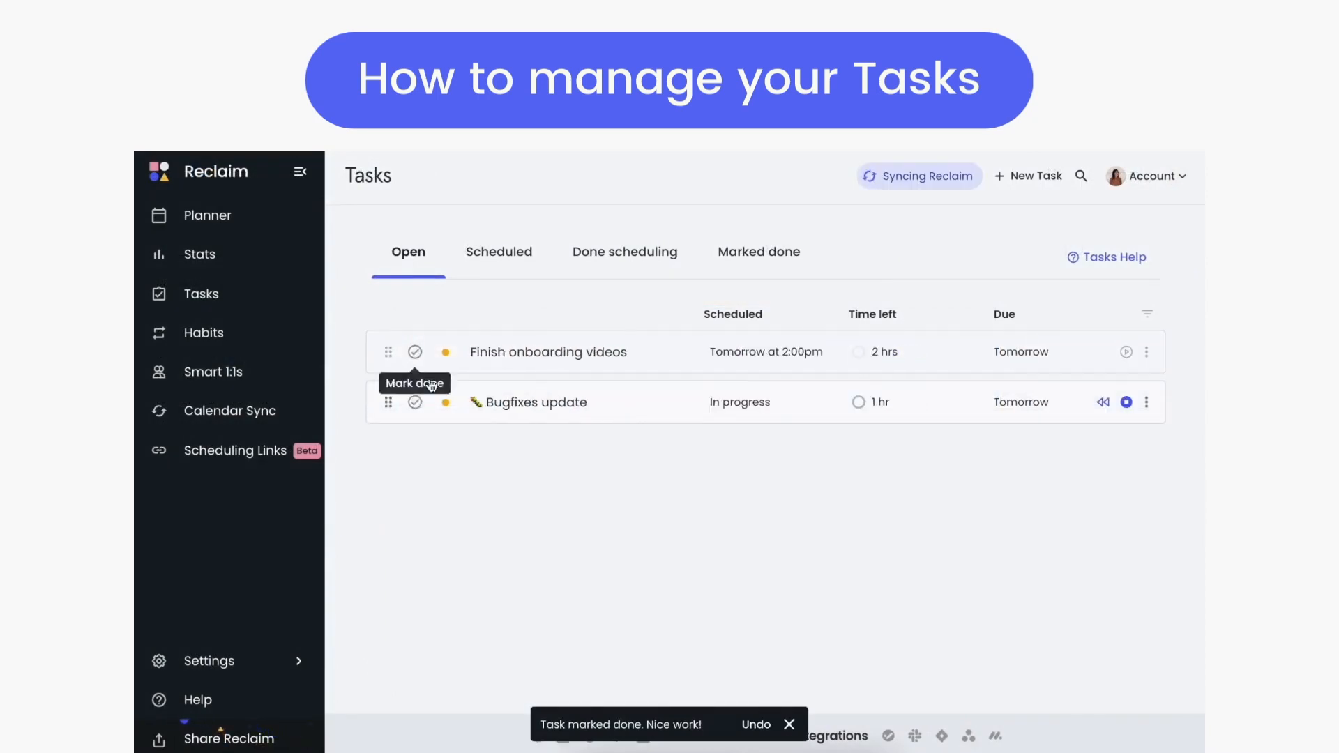
Mark the Finish onboarding videos task done on the Open tab.
click(414, 351)
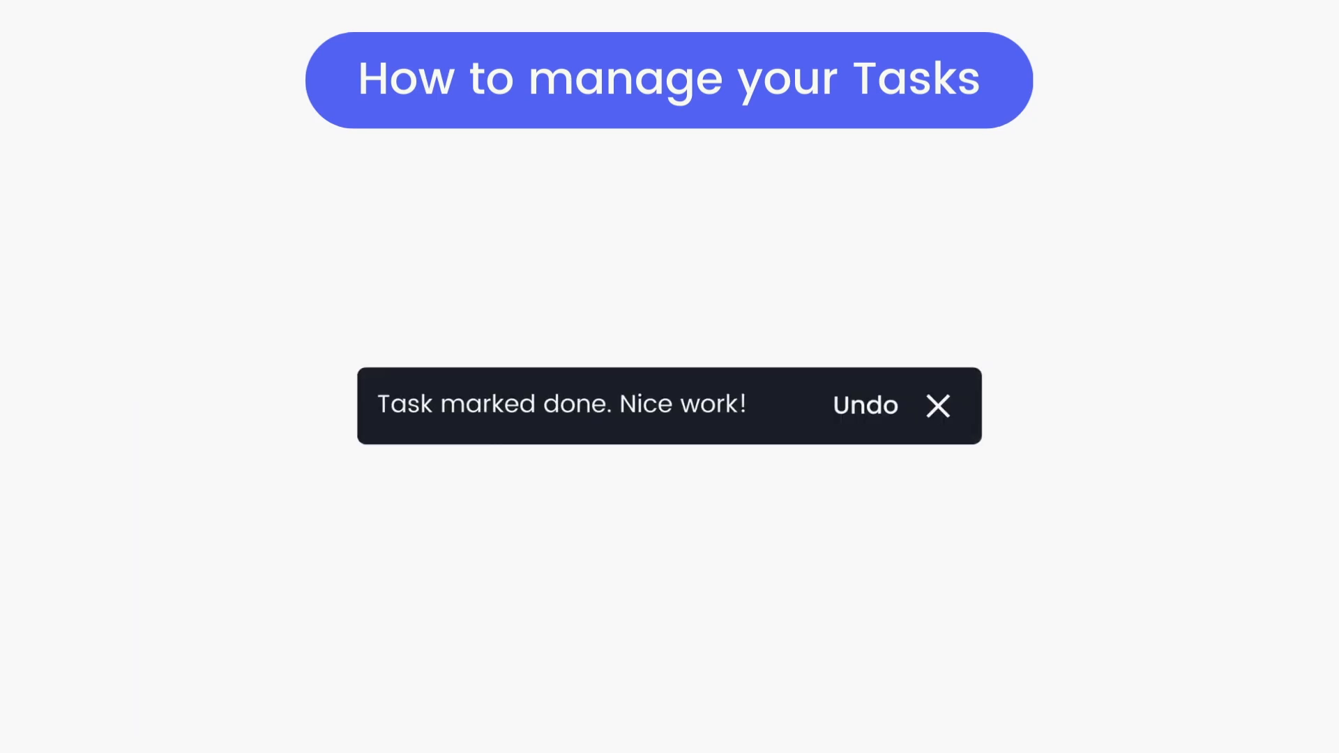